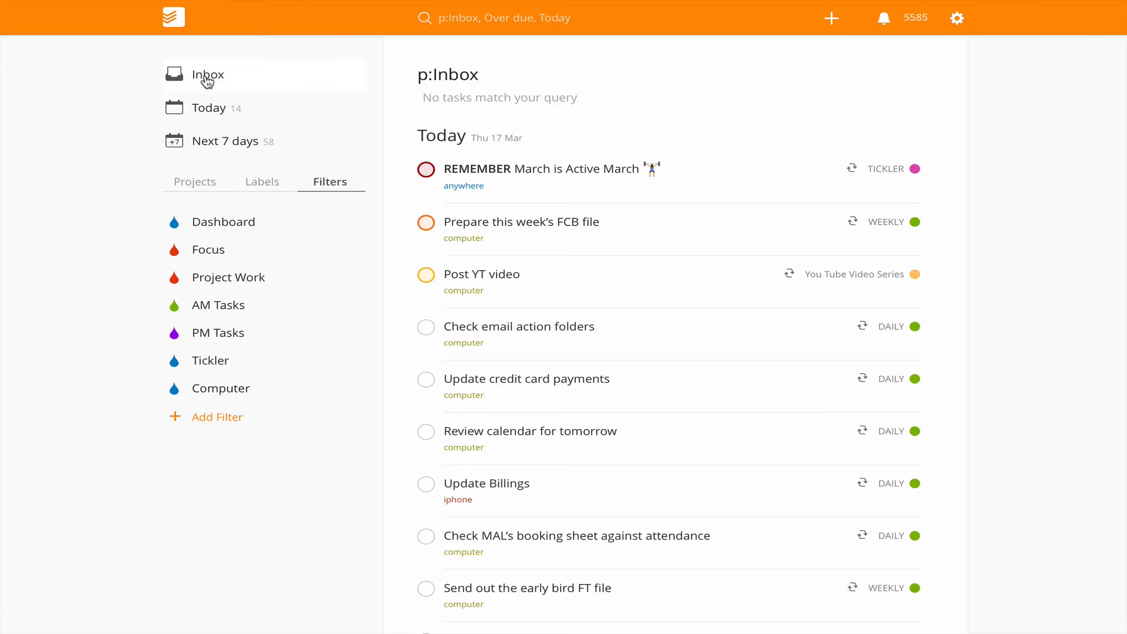
# Leave the search results and show the empty Inbox
pyautogui.click(208, 75)
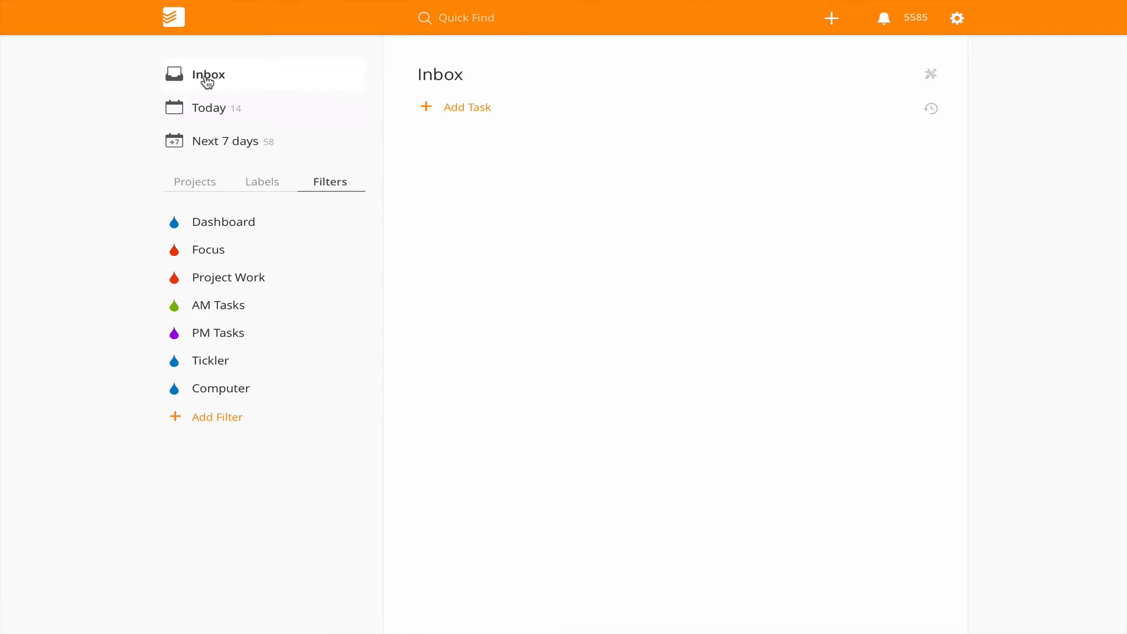
pyautogui.moveTo(237, 101)
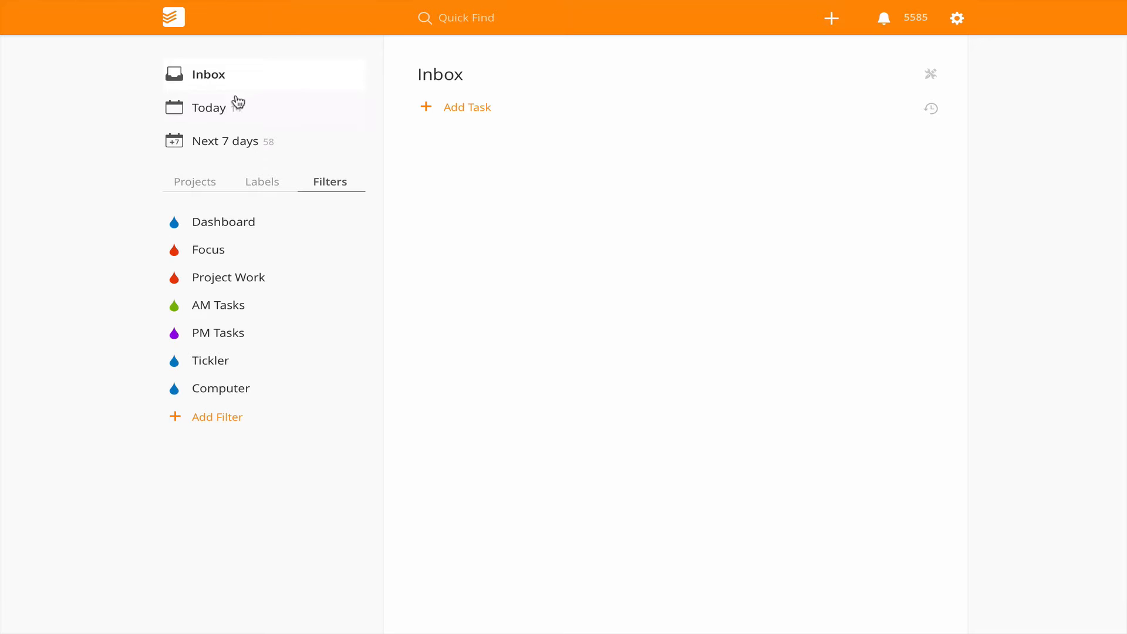
# Draft an Inbox task named 'This is a demonstration', trying p1 and p2 shortcuts
pyautogui.click(454, 107)
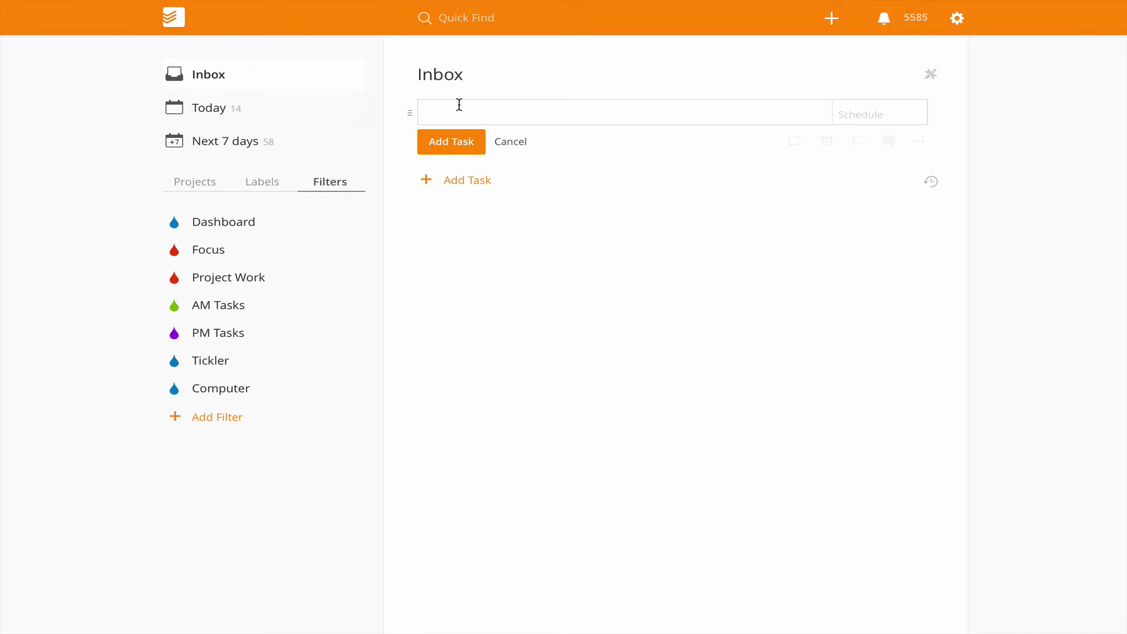
pyautogui.write('This is a dem')
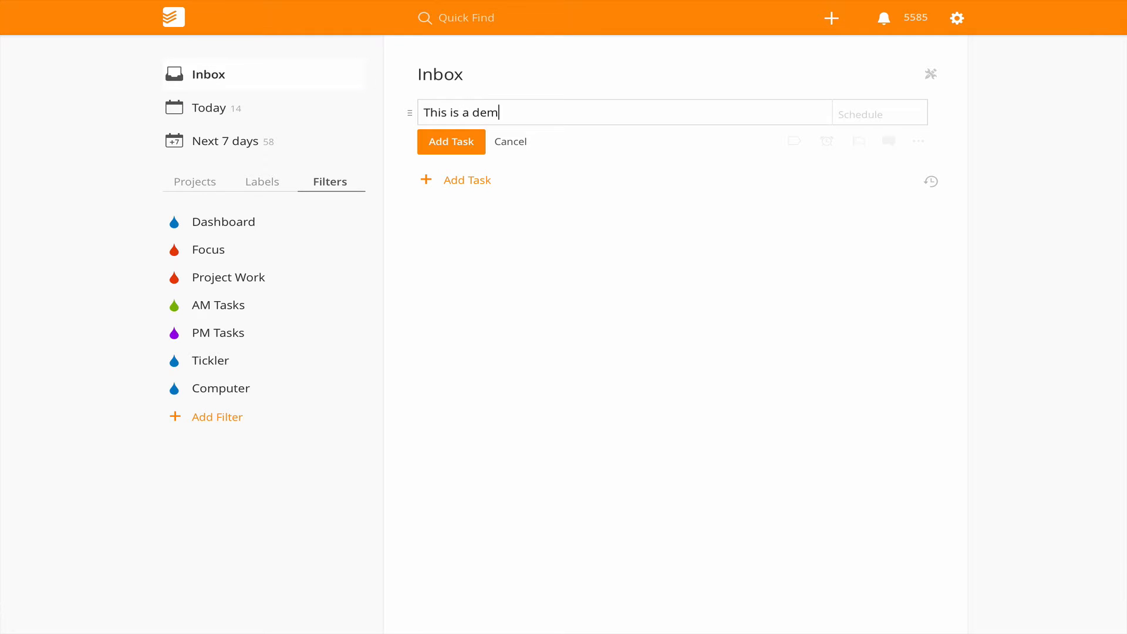
pyautogui.write('onstration')
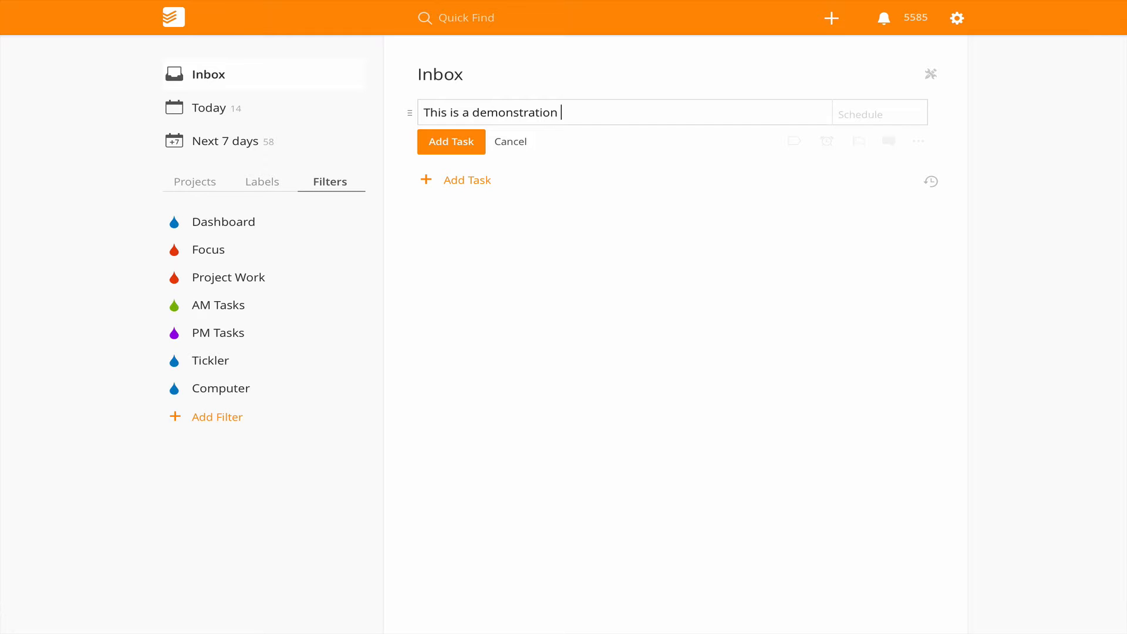
pyautogui.write('p')
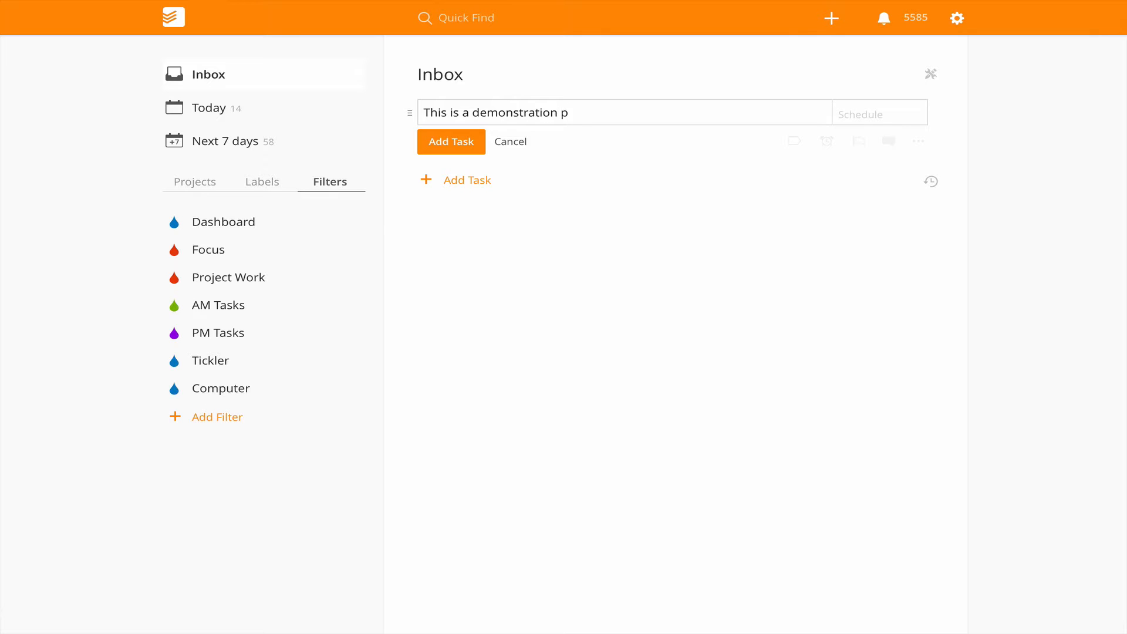
pyautogui.write('1')
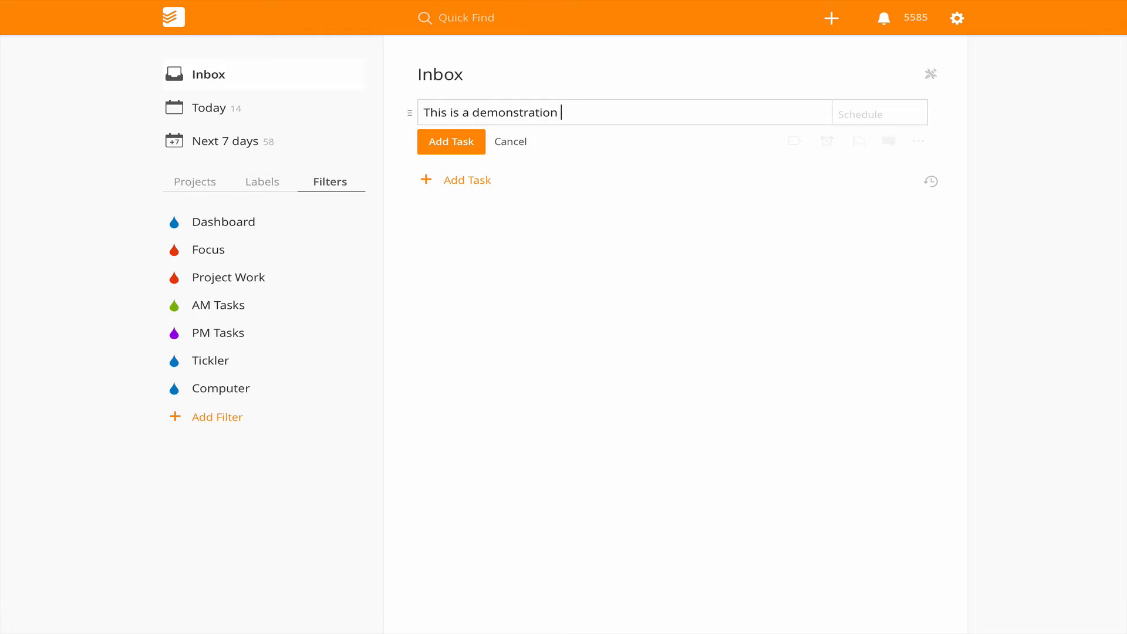
pyautogui.write('p2')
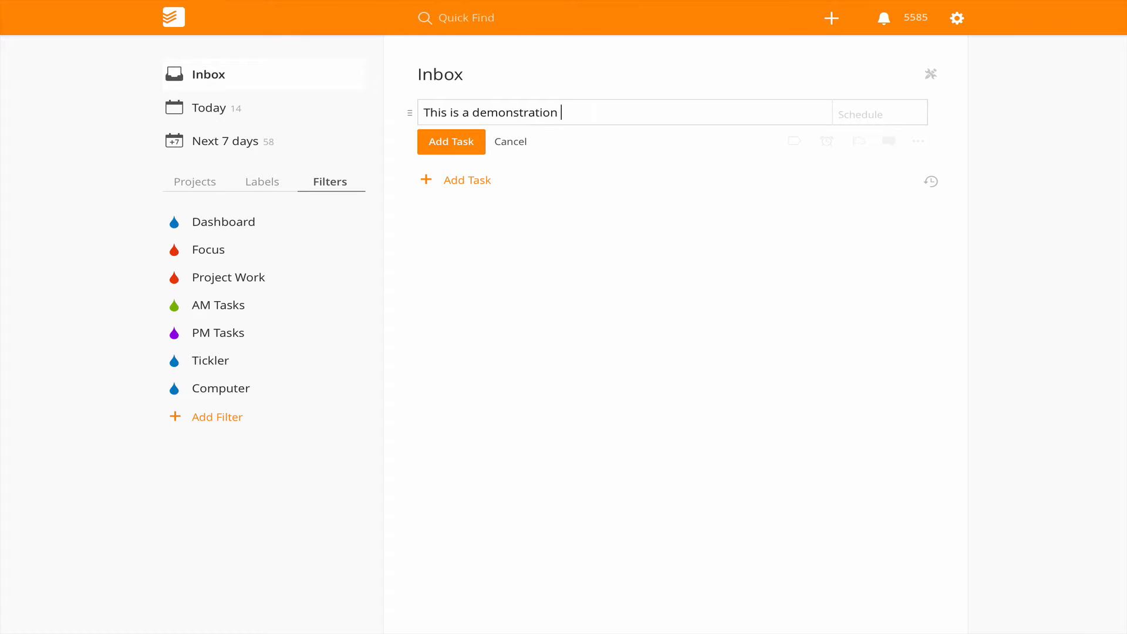
pyautogui.moveTo(900, 103)
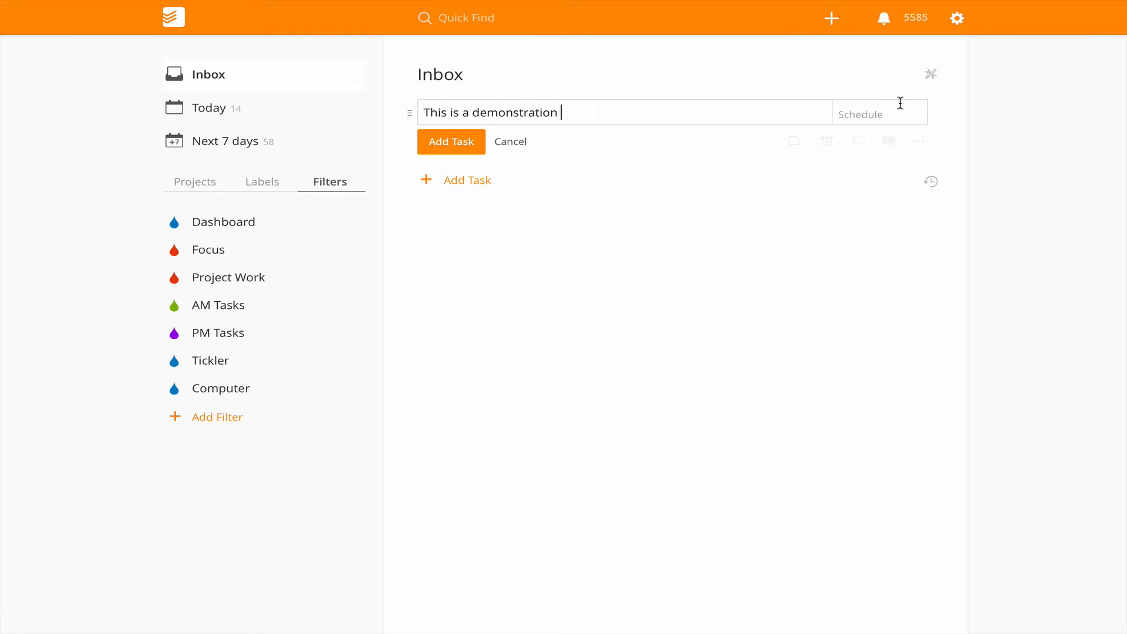
# Bring up the priority flag levels for the drafted task
pyautogui.click(919, 141)
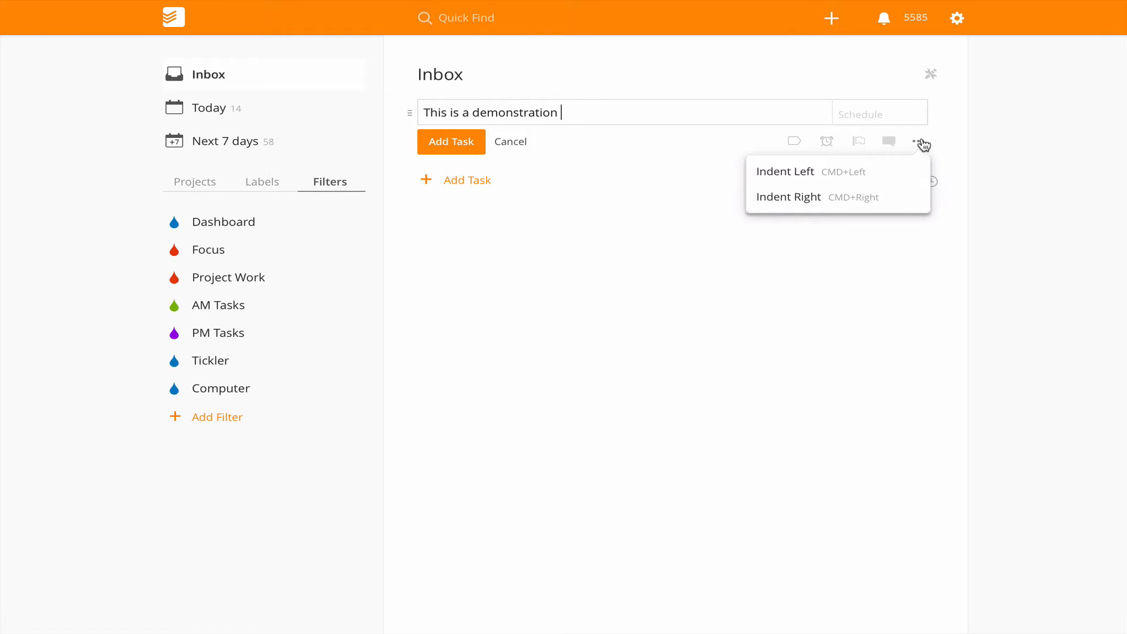
pyautogui.click(858, 141)
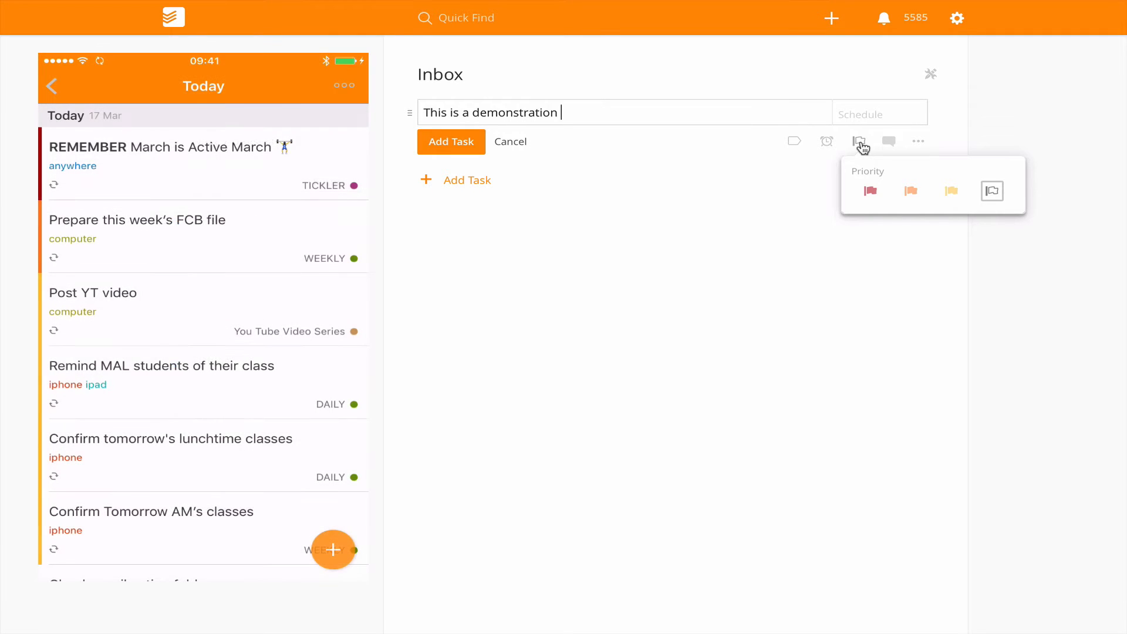
pyautogui.scroll(-3)
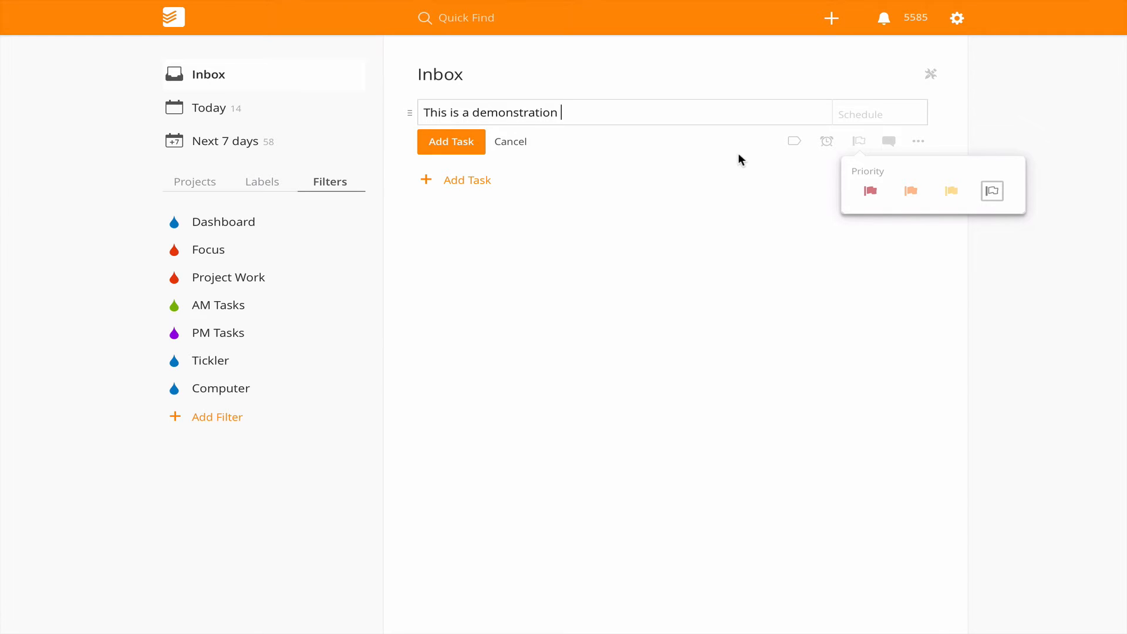
pyautogui.moveTo(870, 192)
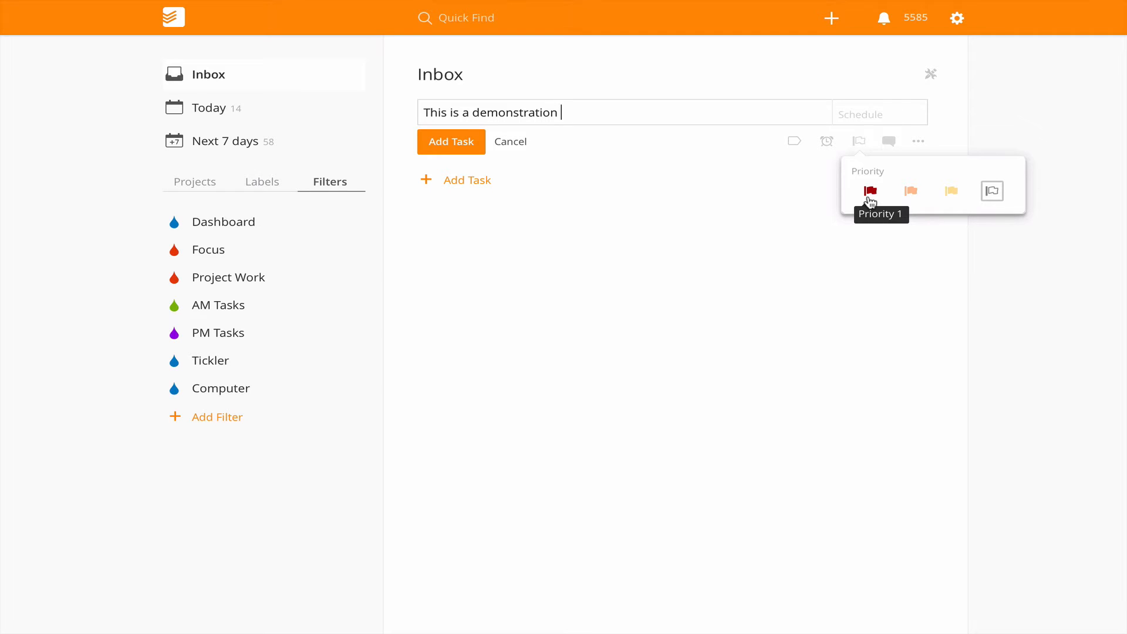
pyautogui.moveTo(911, 191)
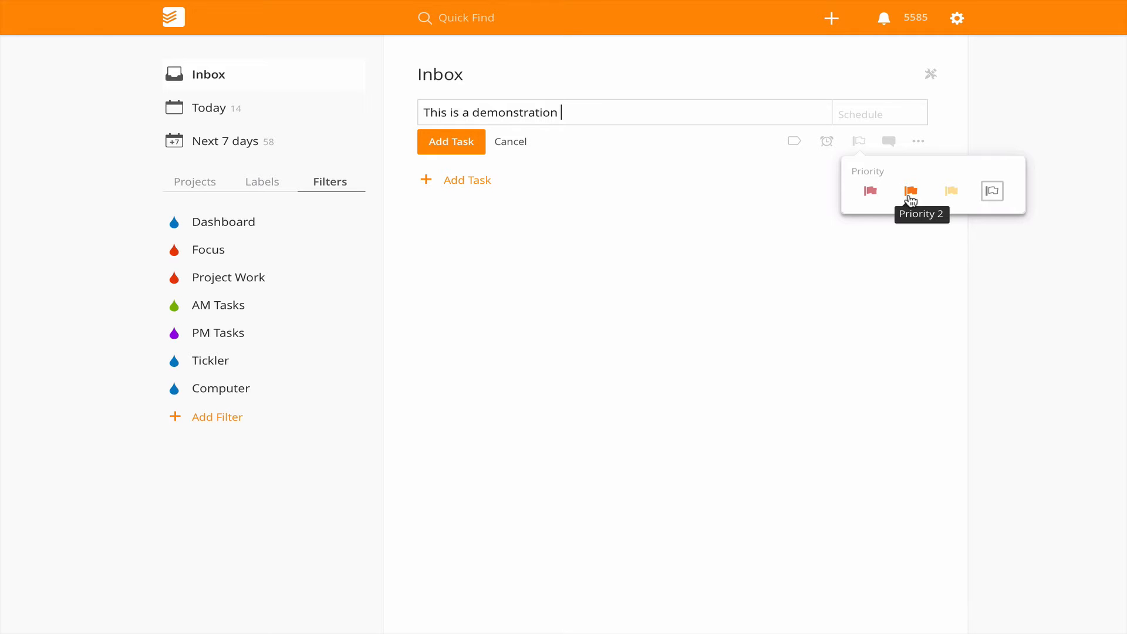
pyautogui.moveTo(951, 193)
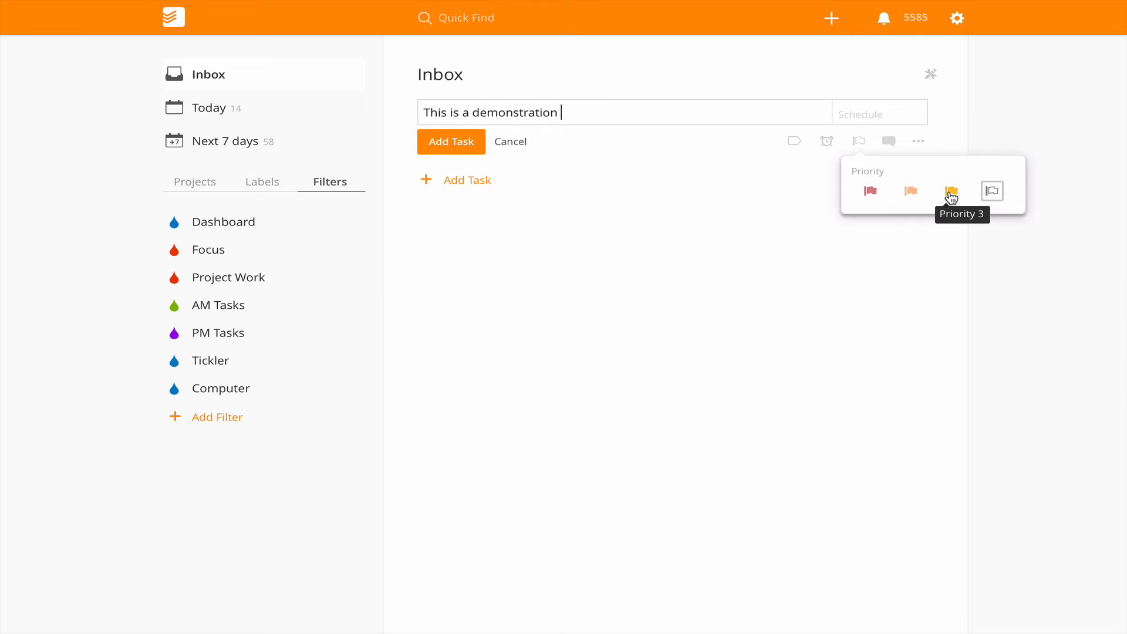
pyautogui.moveTo(991, 191)
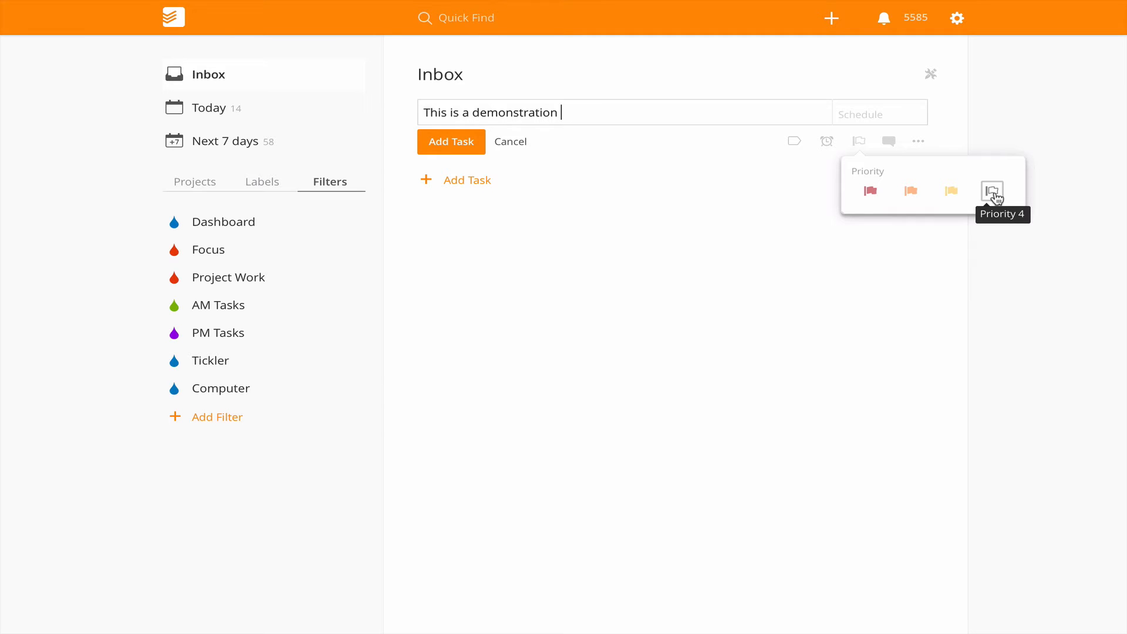
pyautogui.moveTo(309, 199)
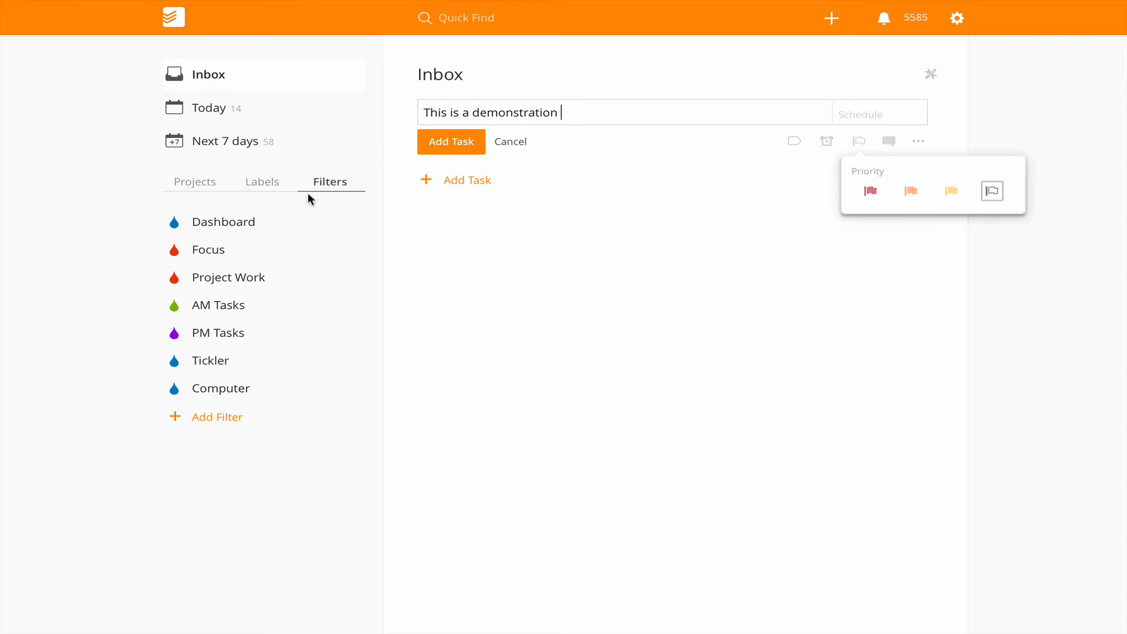
pyautogui.click(209, 106)
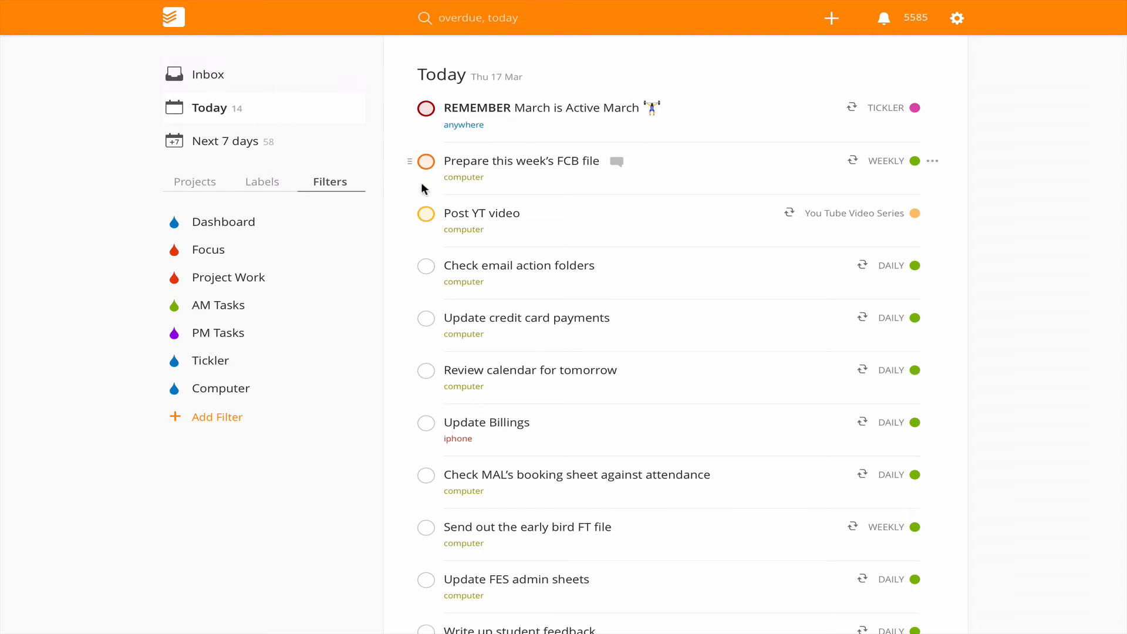
pyautogui.moveTo(407, 146)
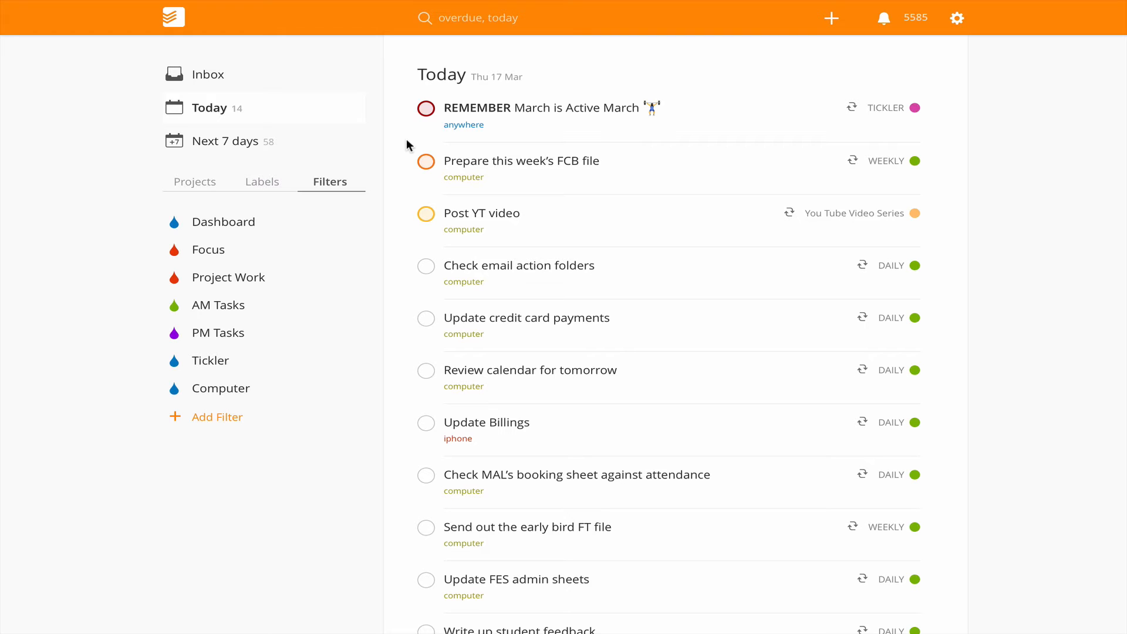
pyautogui.moveTo(439, 115)
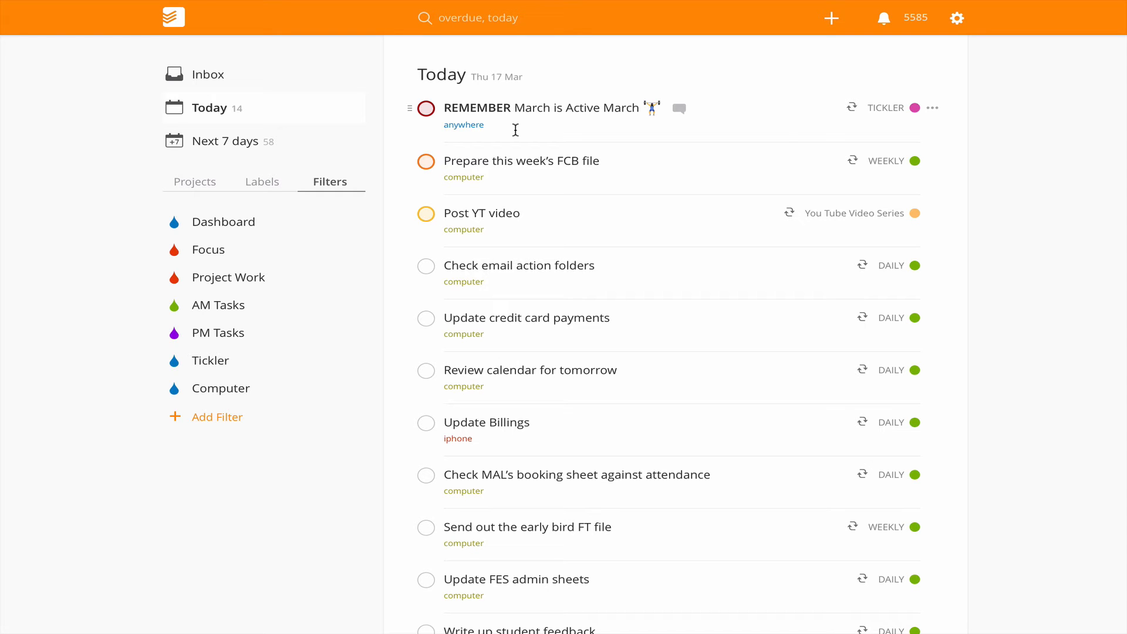
pyautogui.moveTo(583, 176)
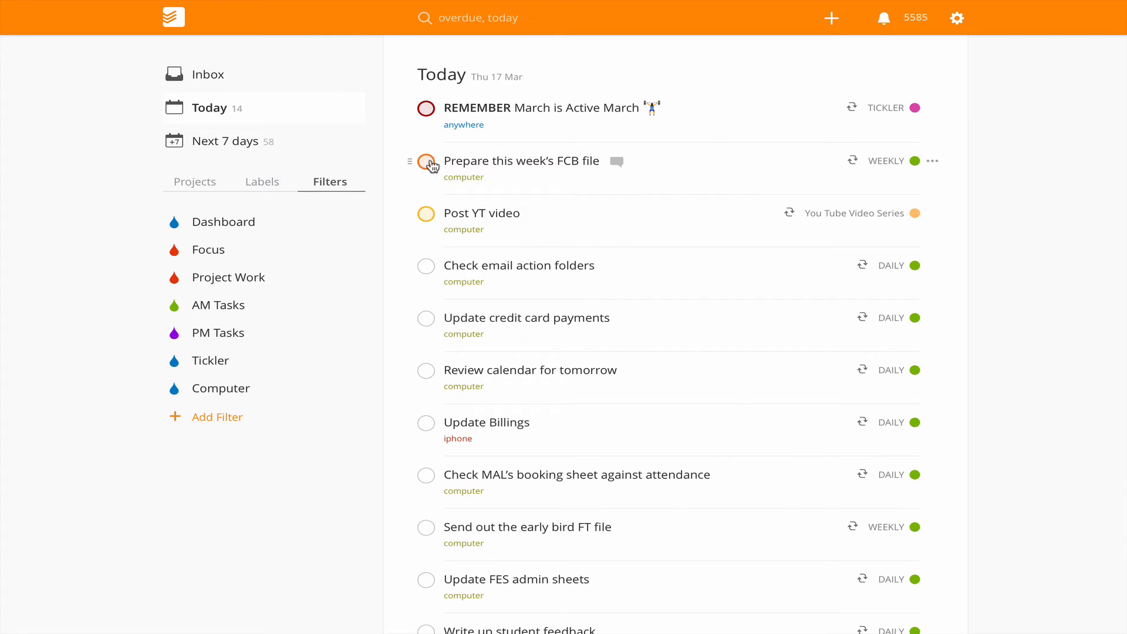
pyautogui.moveTo(463, 177)
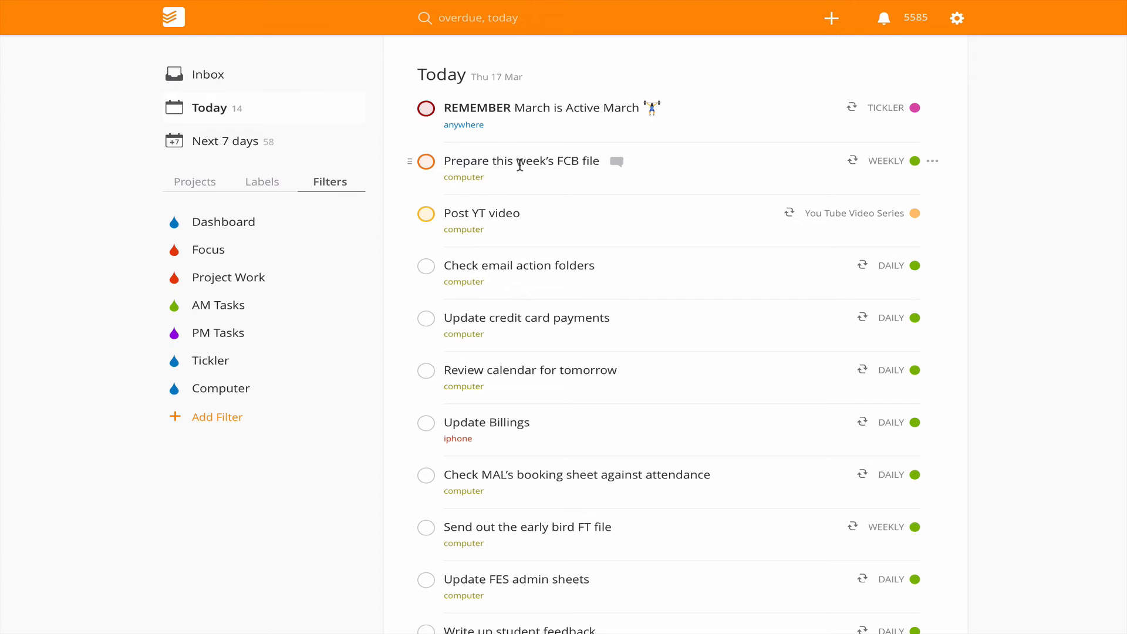
pyautogui.moveTo(381, 187)
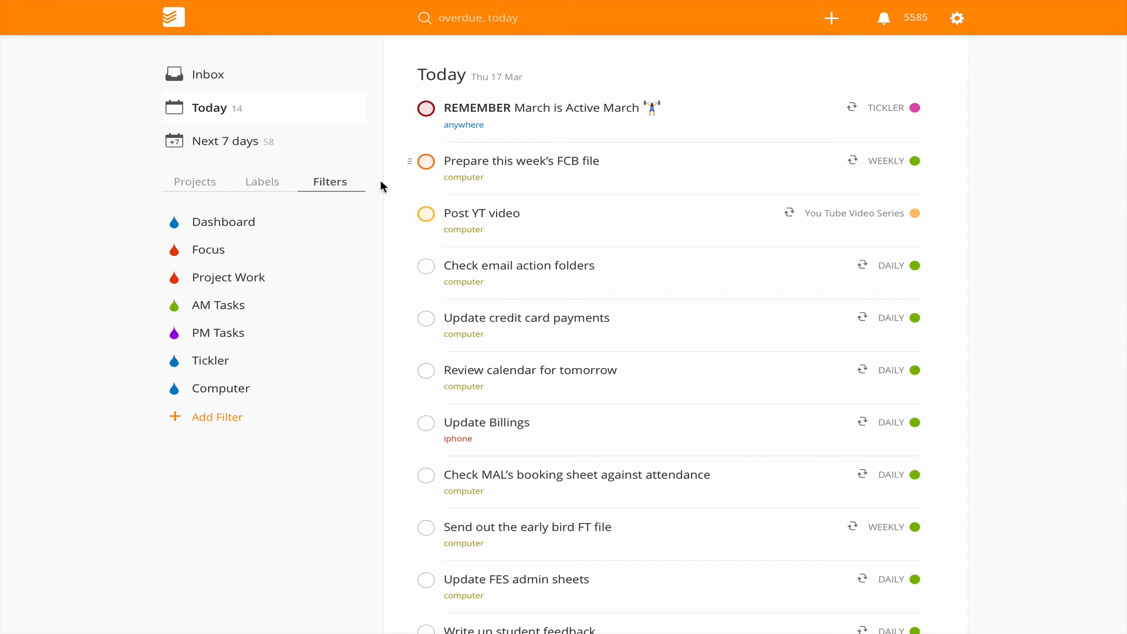
pyautogui.moveTo(465, 229)
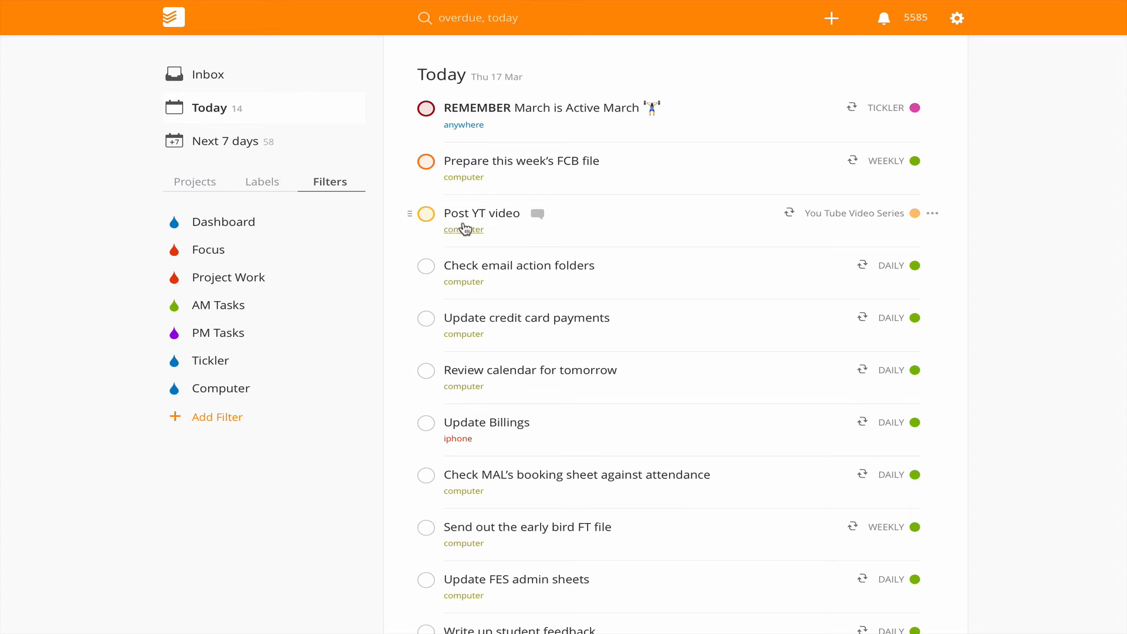
pyautogui.moveTo(425, 232)
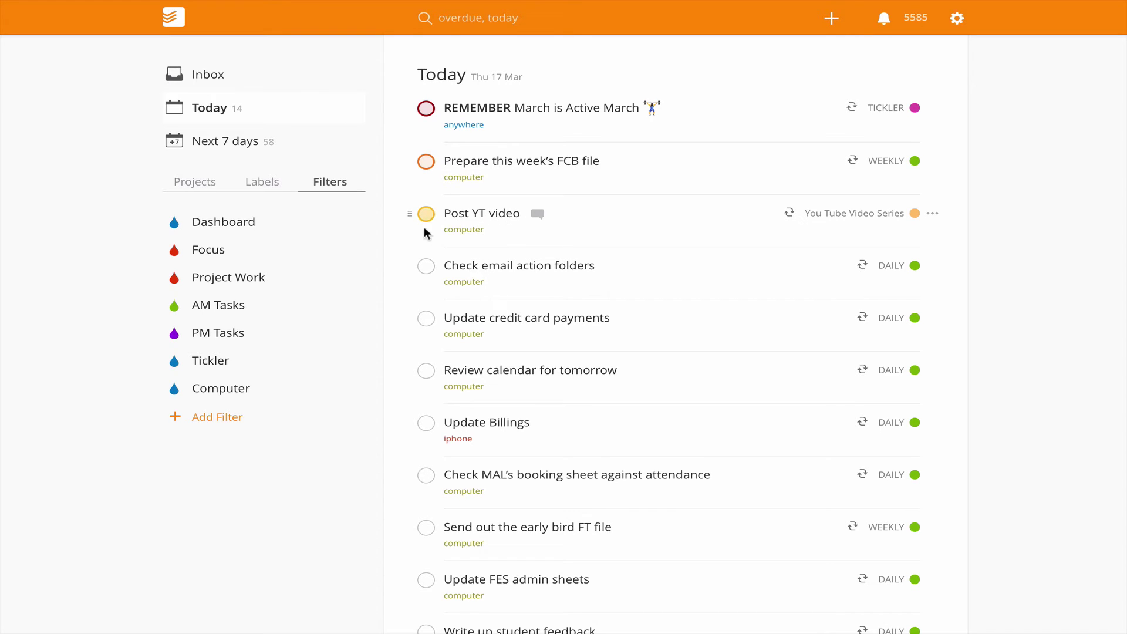
pyautogui.moveTo(439, 221)
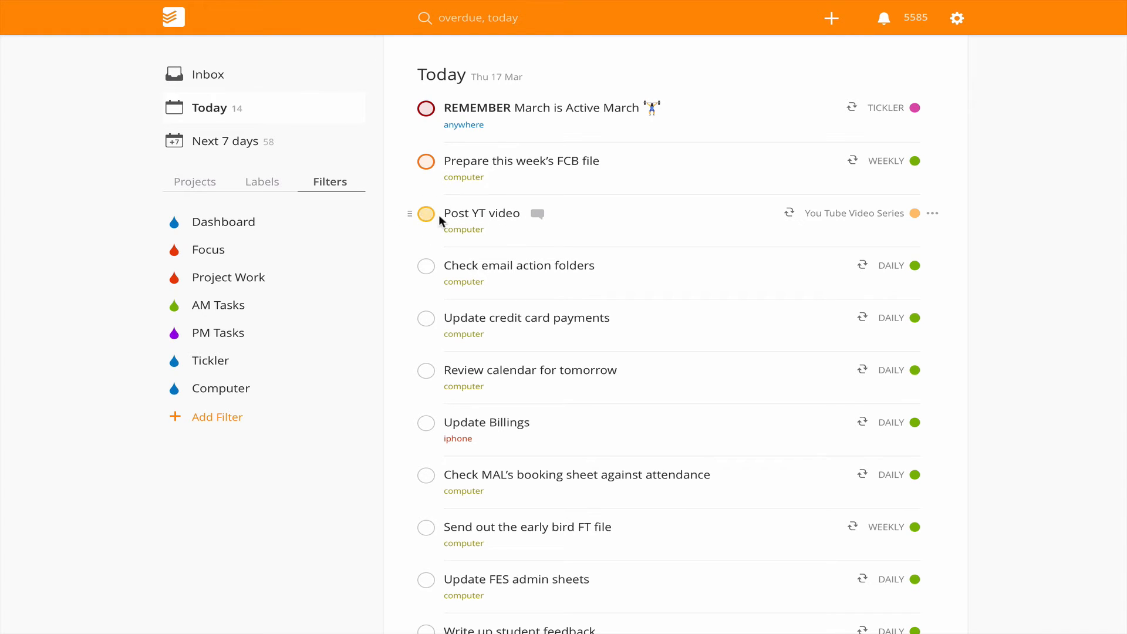
pyautogui.scroll(-3)
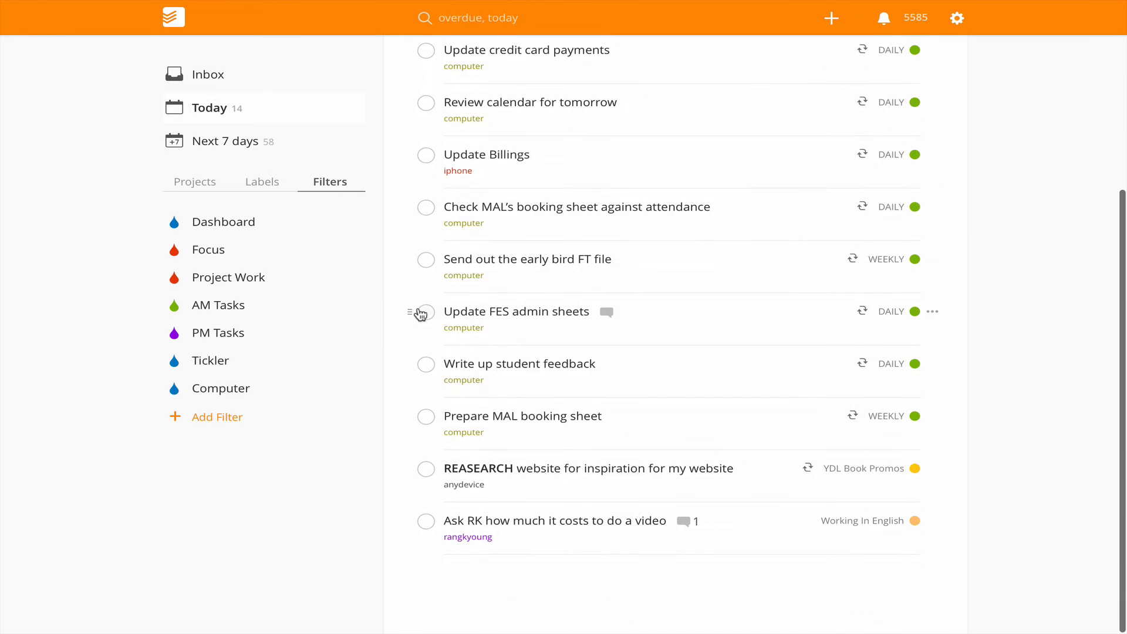
pyautogui.scroll(3)
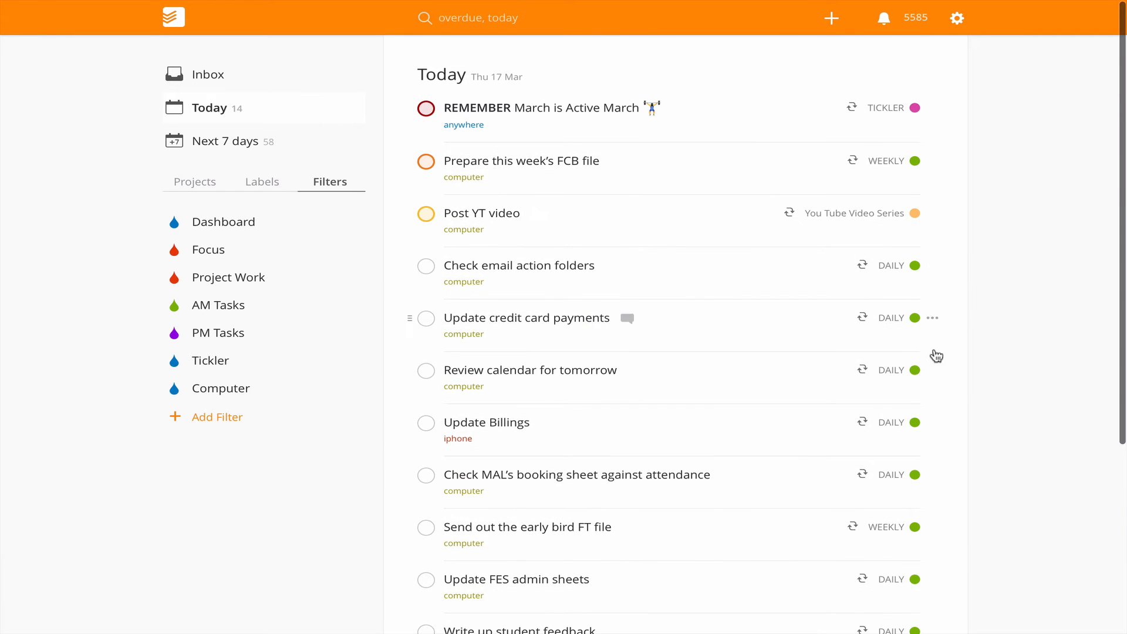
pyautogui.scroll(-3)
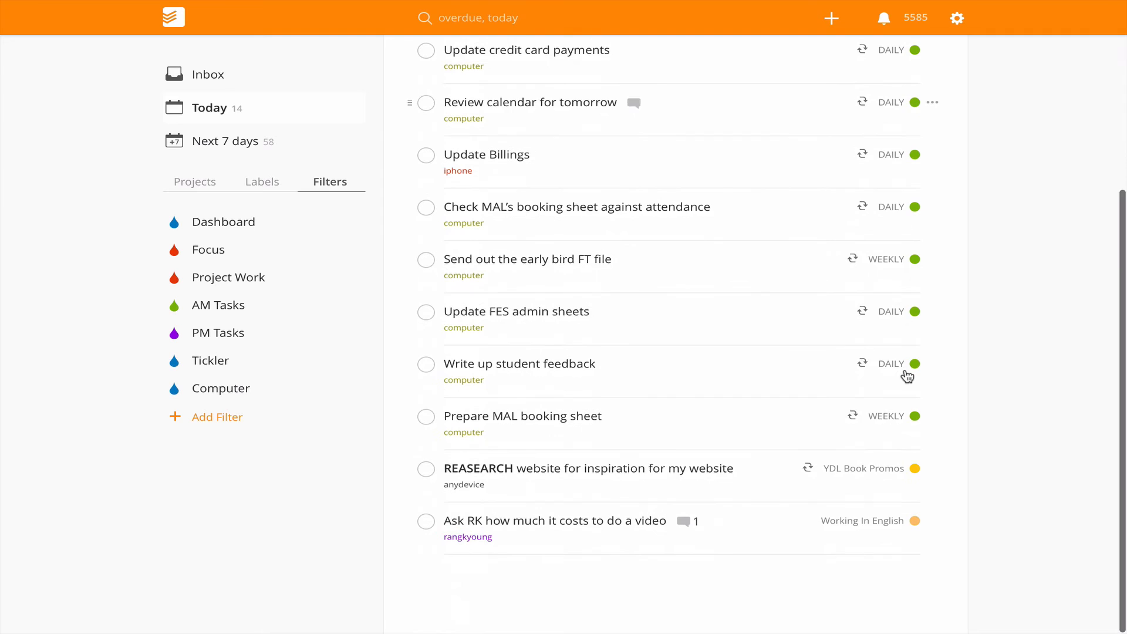
pyautogui.scroll(3)
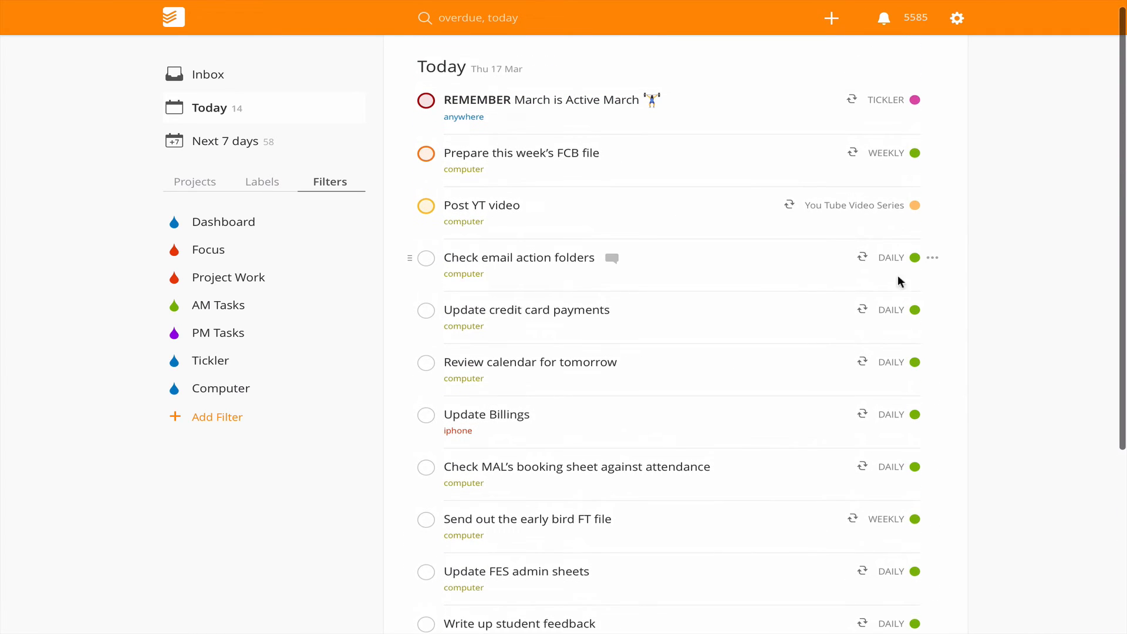
pyautogui.scroll(-3)
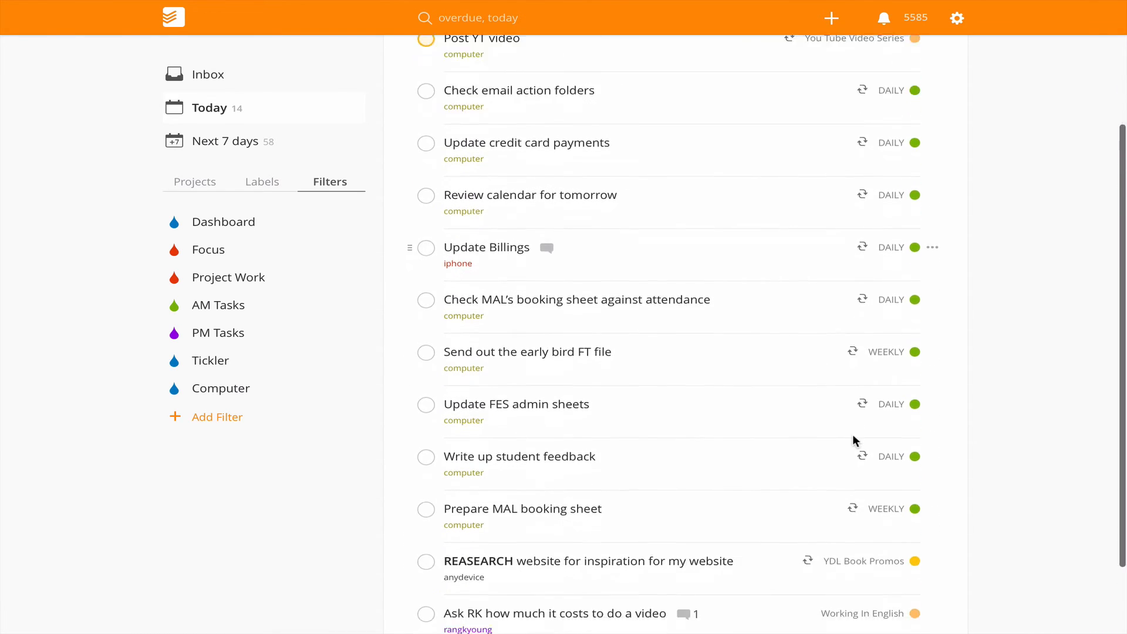
pyautogui.scroll(3)
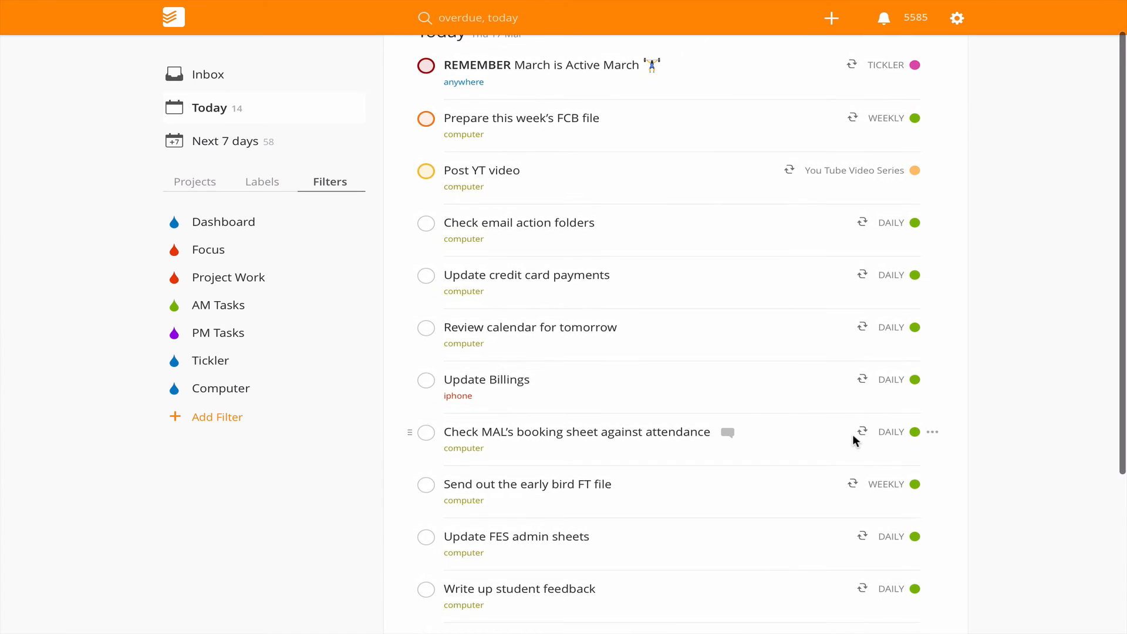
pyautogui.scroll(-3)
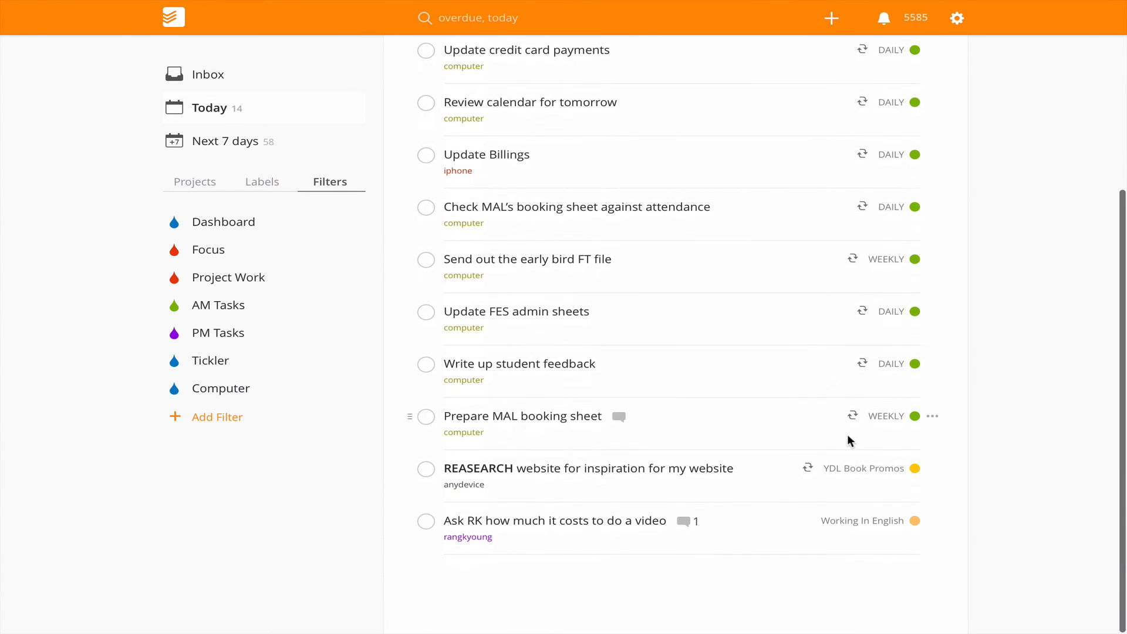
pyautogui.moveTo(825, 450)
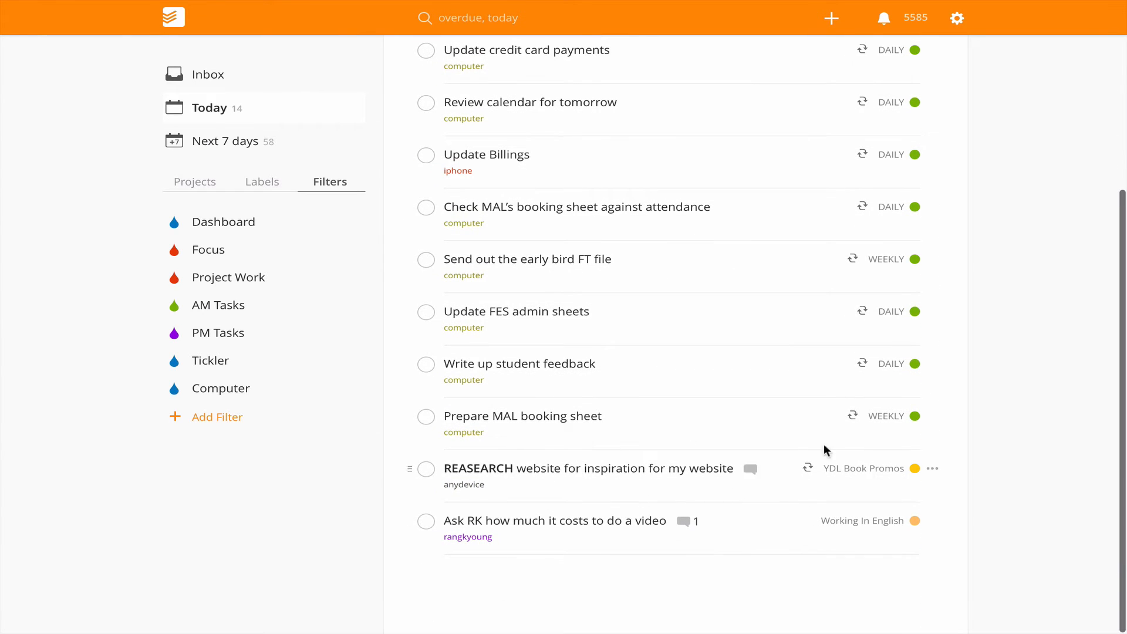
pyautogui.moveTo(530, 512)
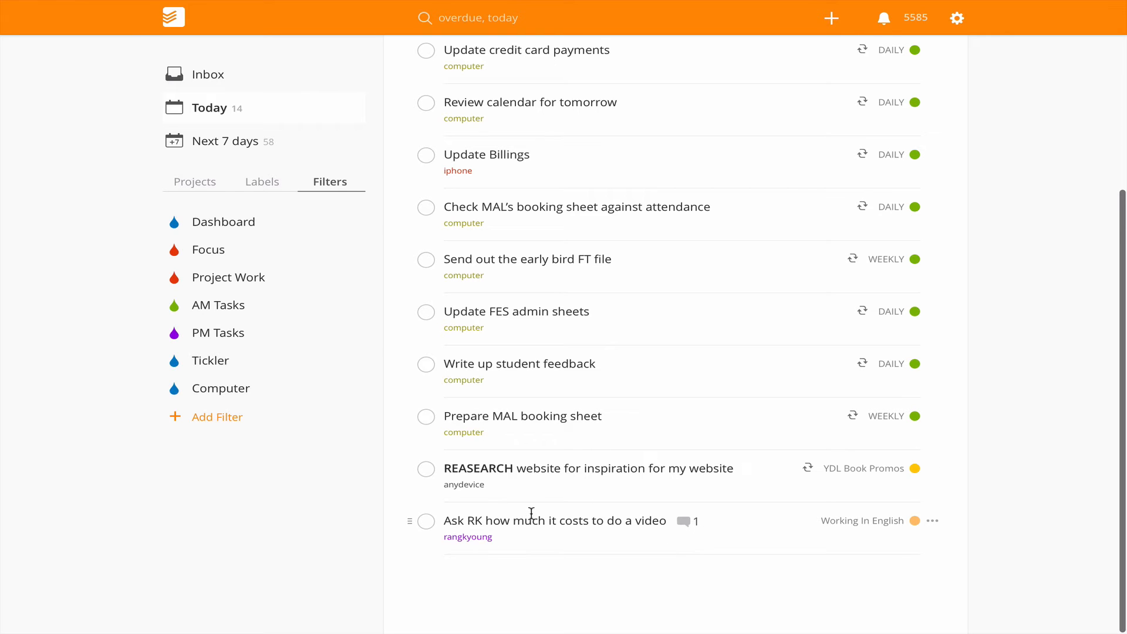
pyautogui.moveTo(534, 479)
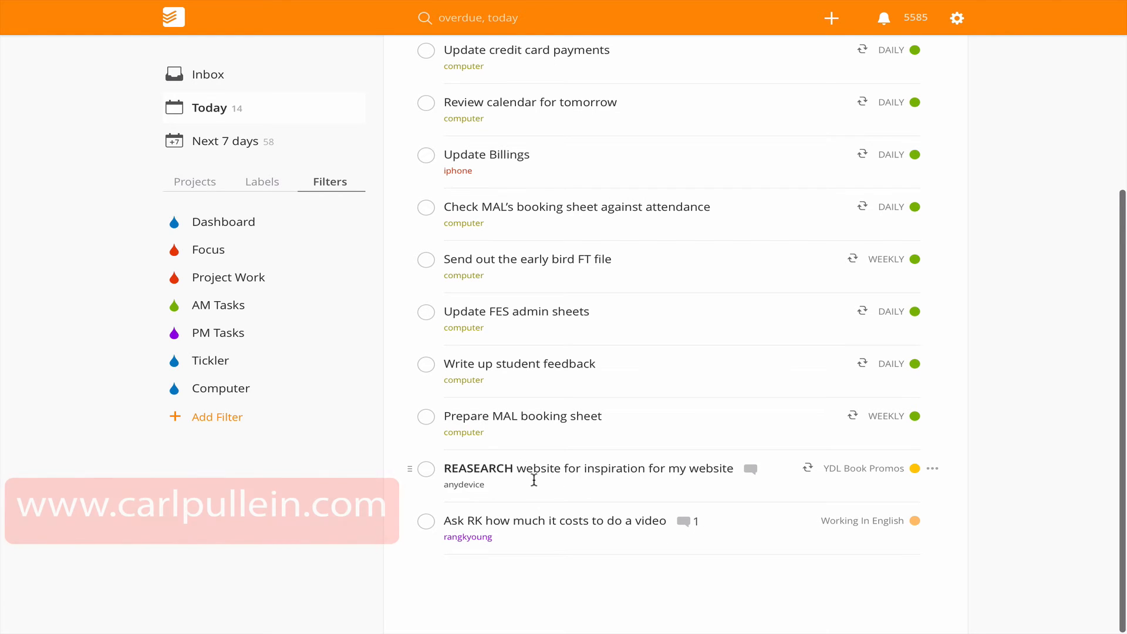
pyautogui.moveTo(1038, 372)
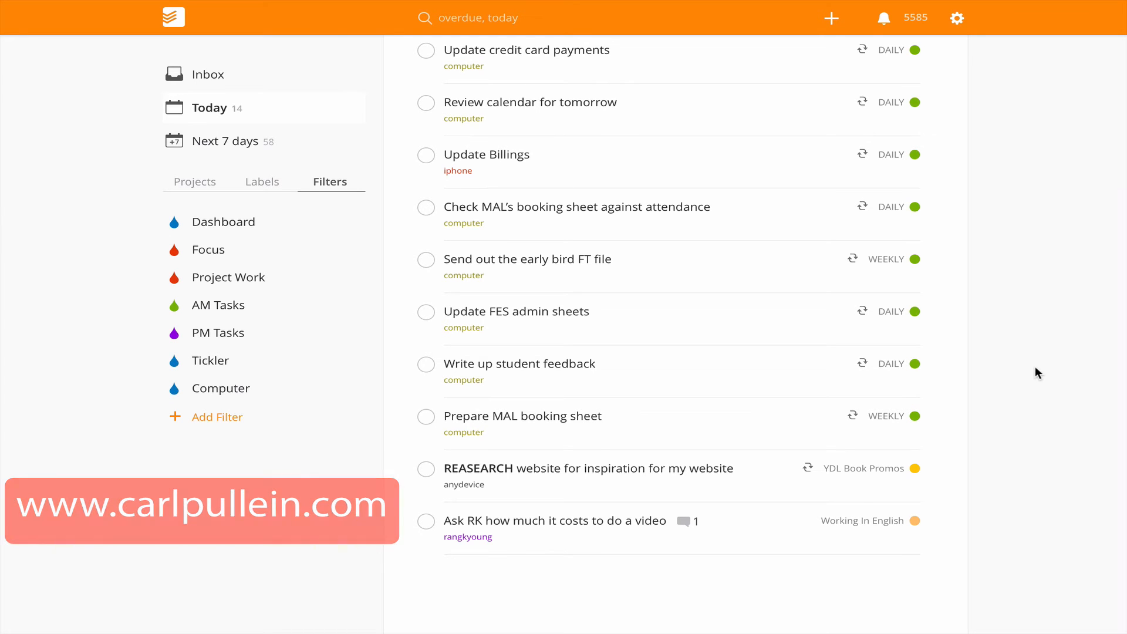
pyautogui.scroll(3)
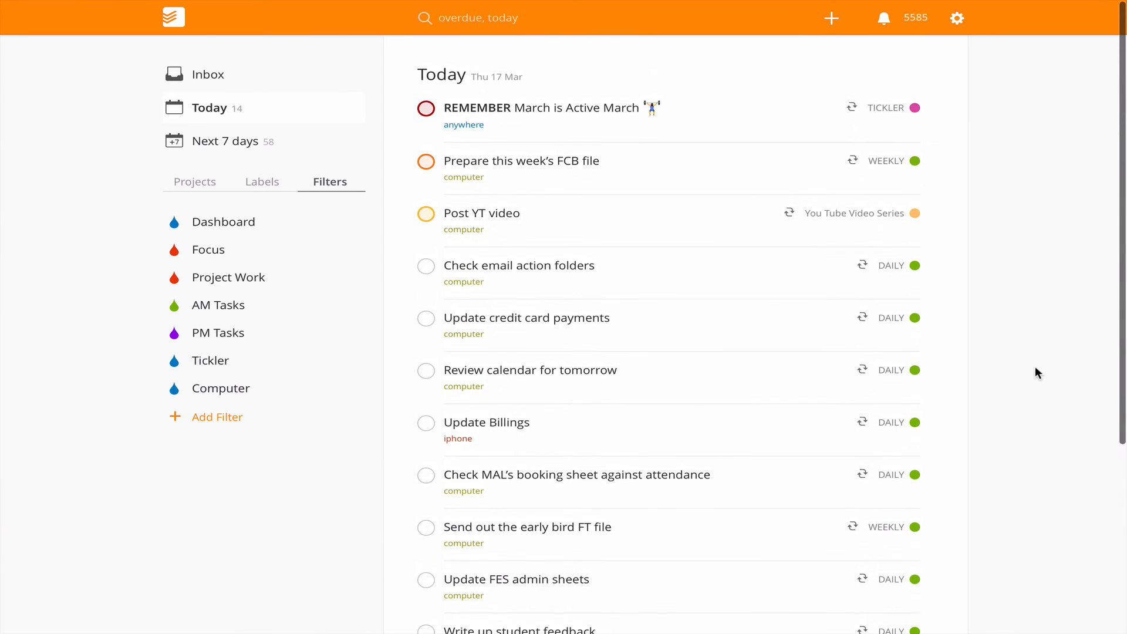
pyautogui.moveTo(665, 384)
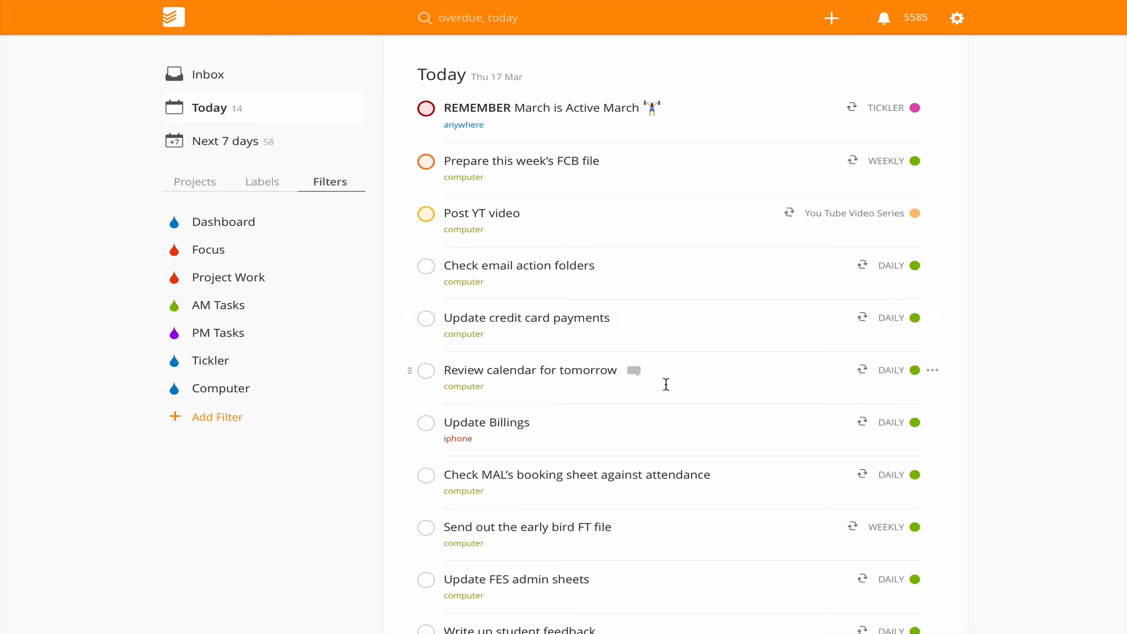
pyautogui.moveTo(339, 299)
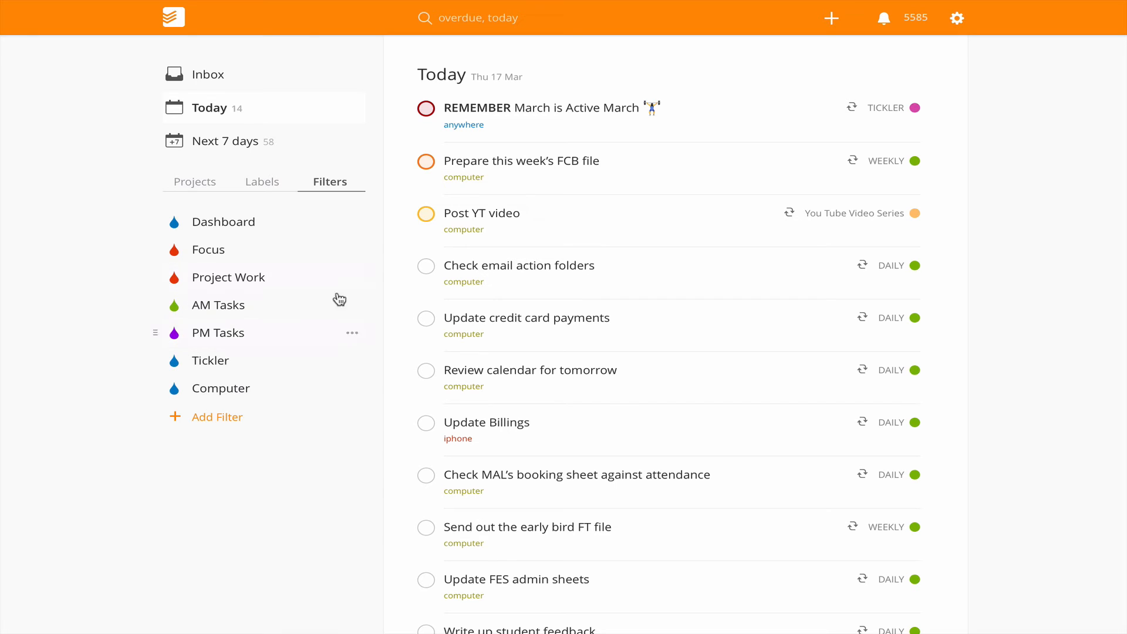
pyautogui.moveTo(230, 313)
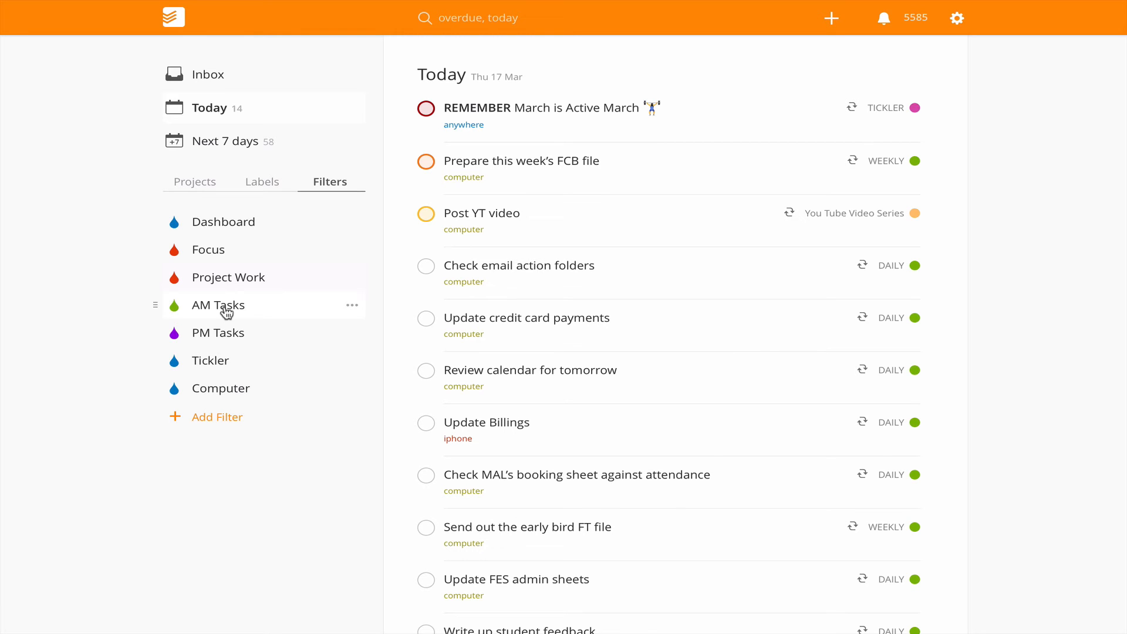
# View the AM Tasks filter, then the PM Tasks filter and its priority 1–3 query
pyautogui.click(217, 304)
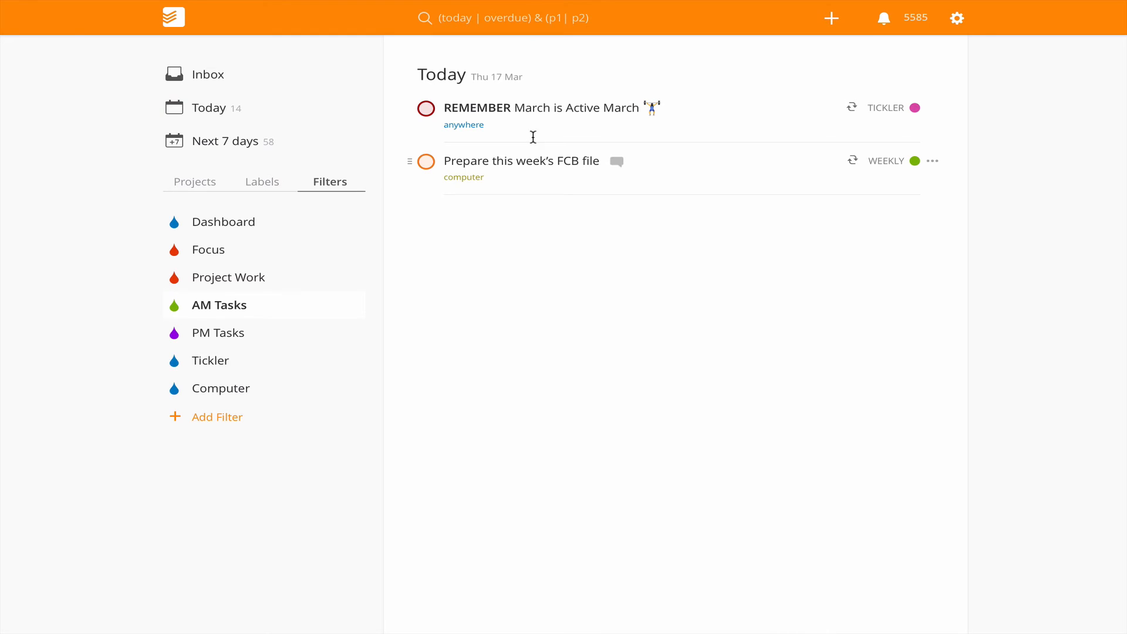
pyautogui.moveTo(399, 238)
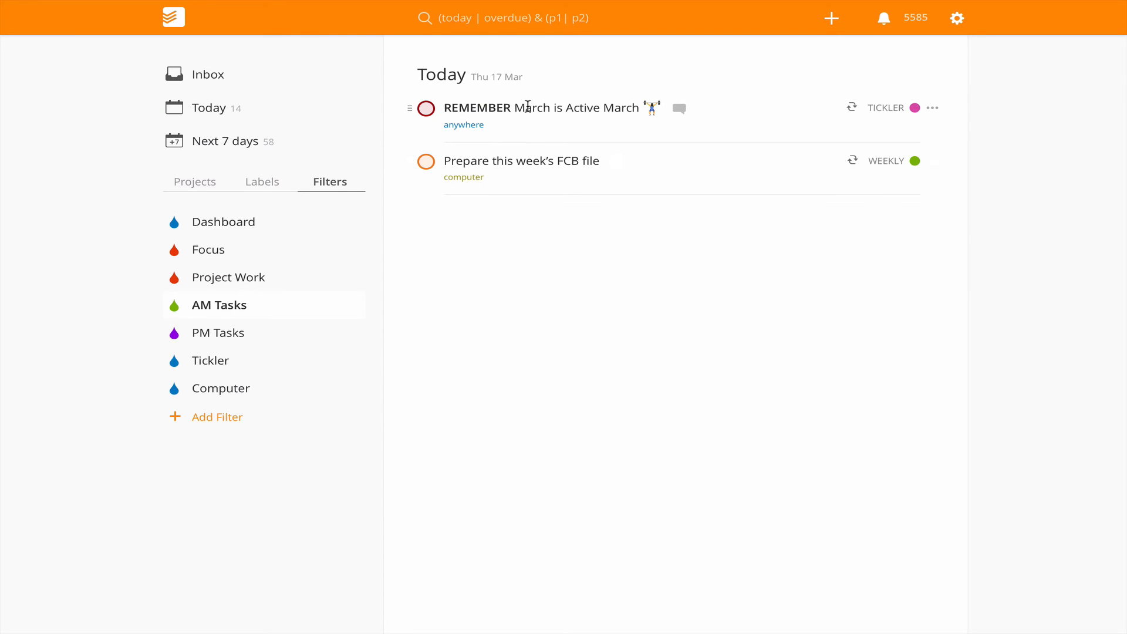
pyautogui.moveTo(532, 160)
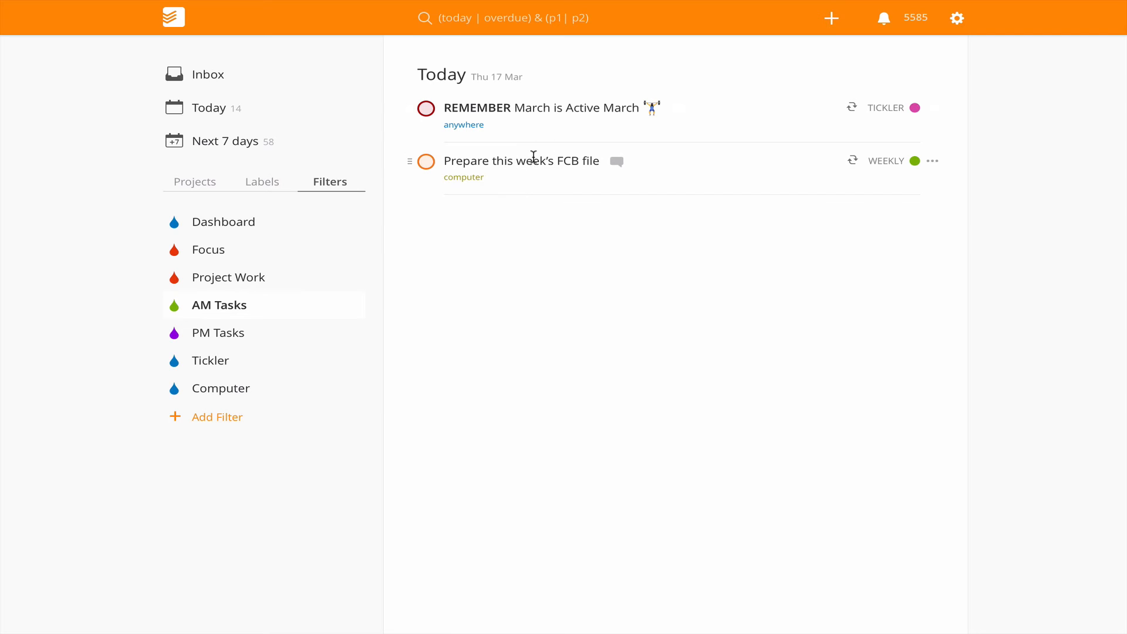
pyautogui.moveTo(218, 333)
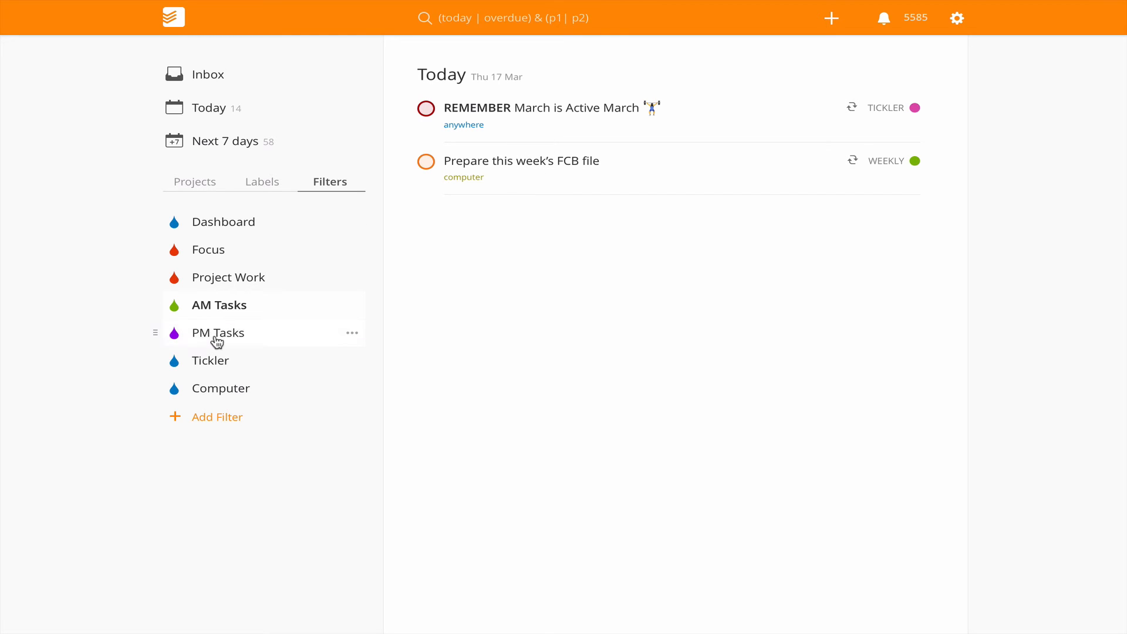
pyautogui.click(217, 332)
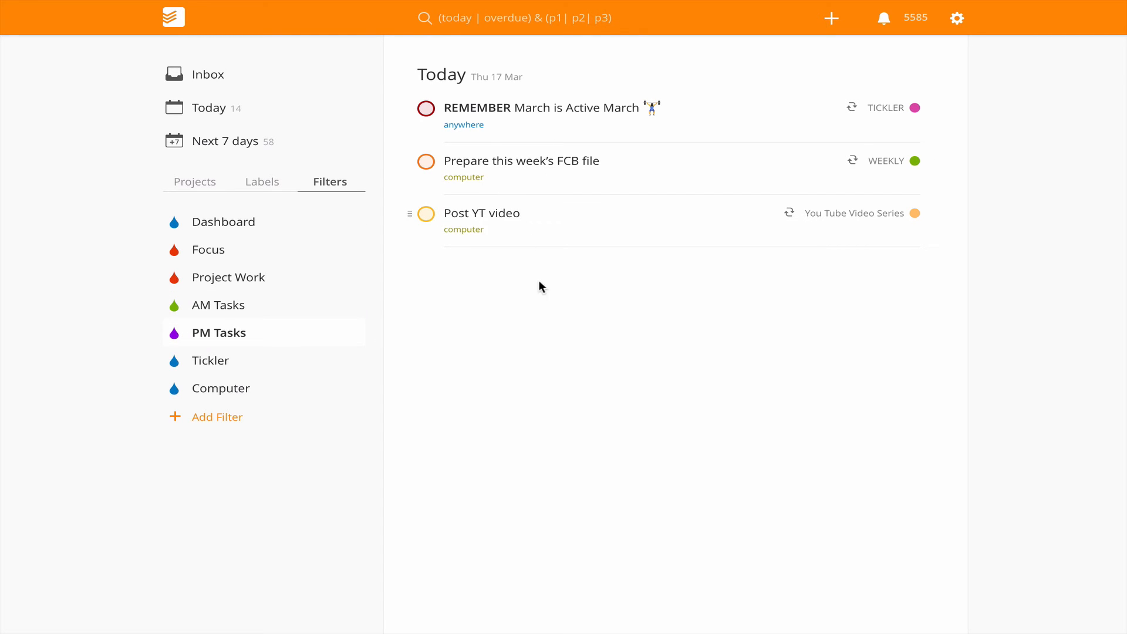
pyautogui.moveTo(565, 201)
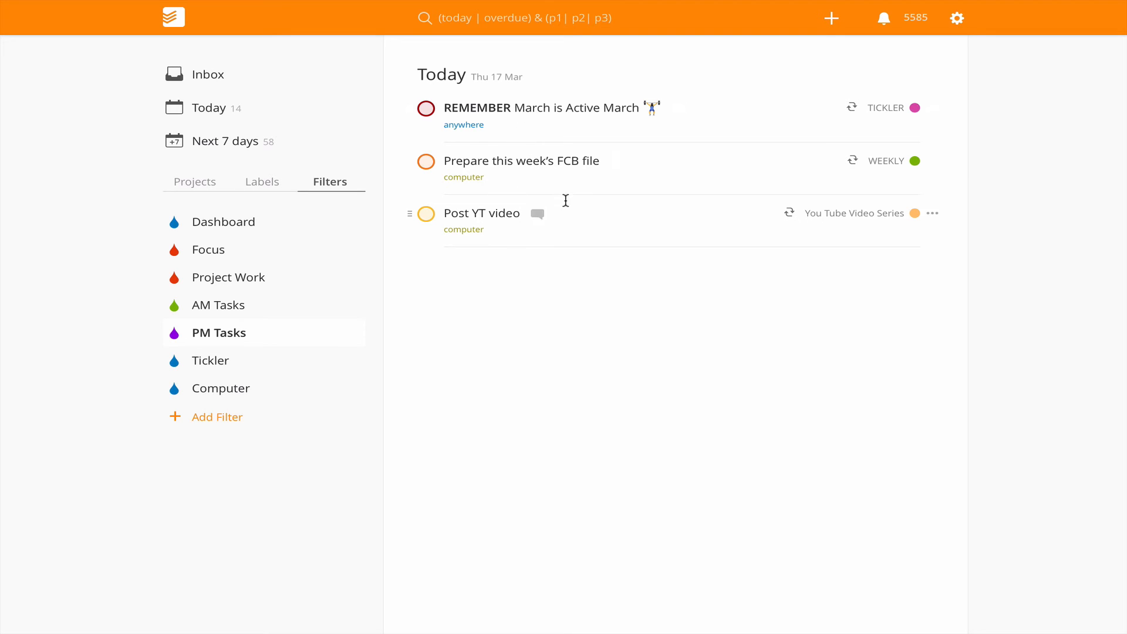
pyautogui.moveTo(500, 231)
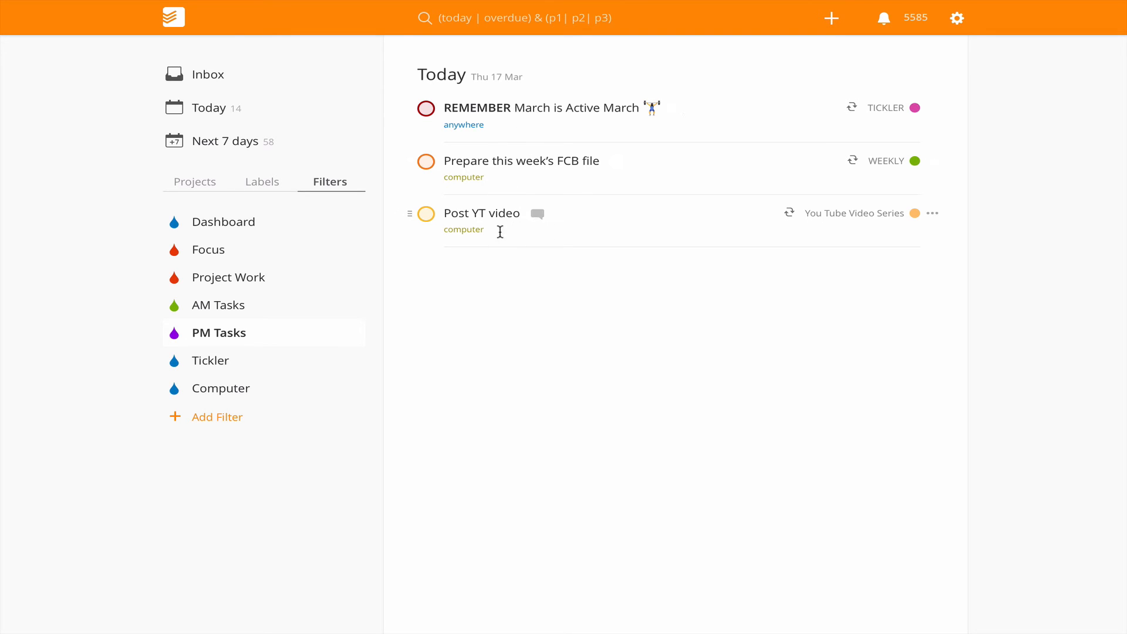
pyautogui.moveTo(495, 46)
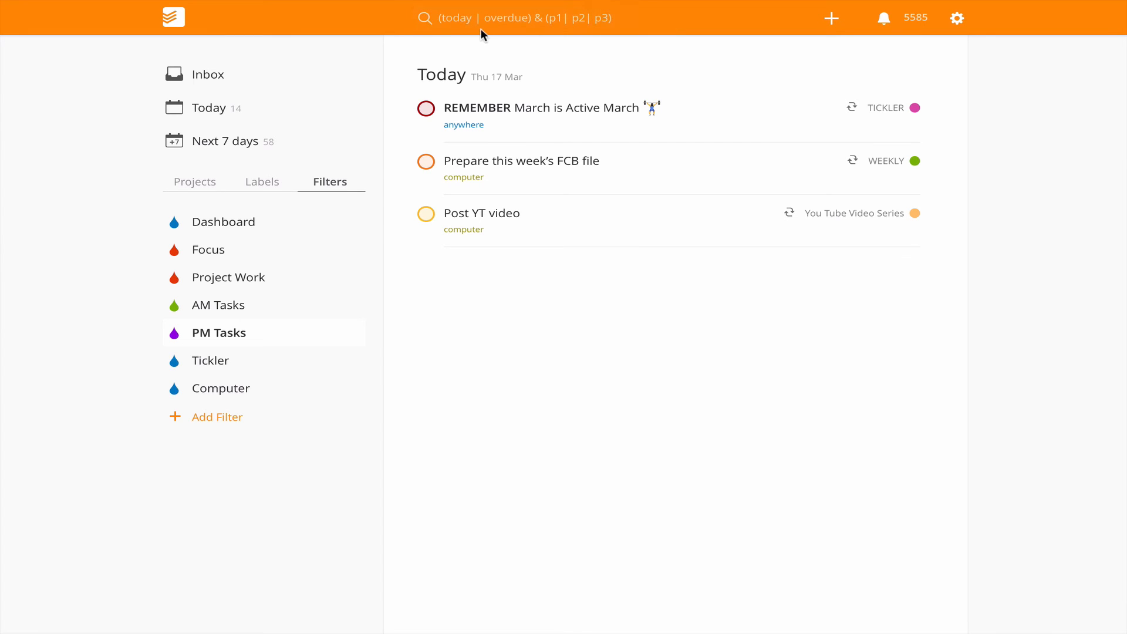
pyautogui.click(542, 18)
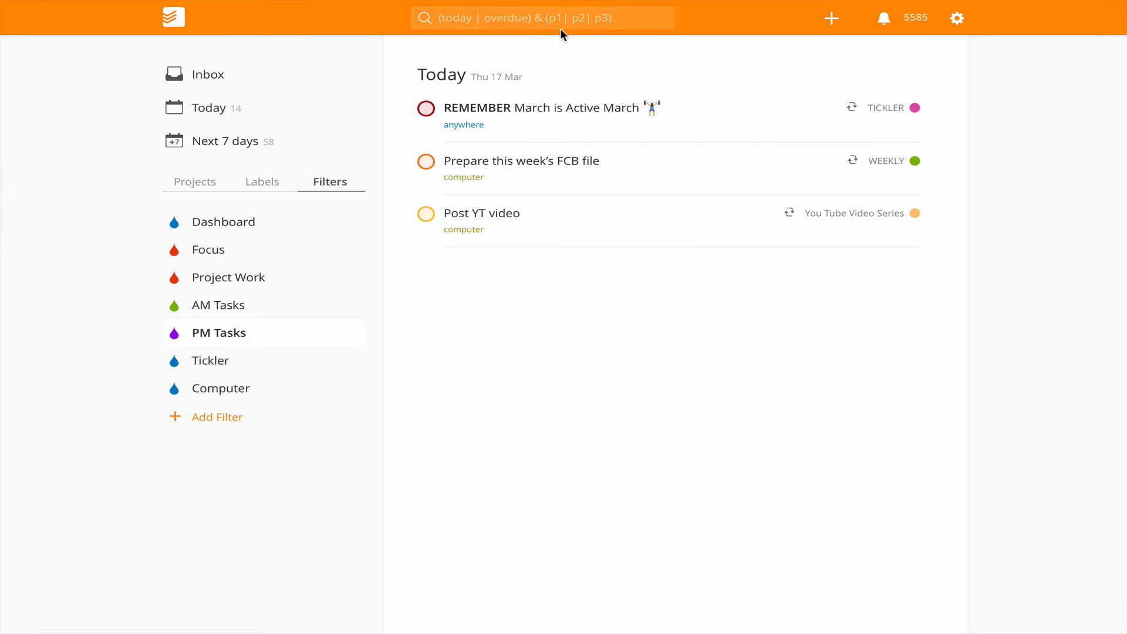
pyautogui.moveTo(226, 312)
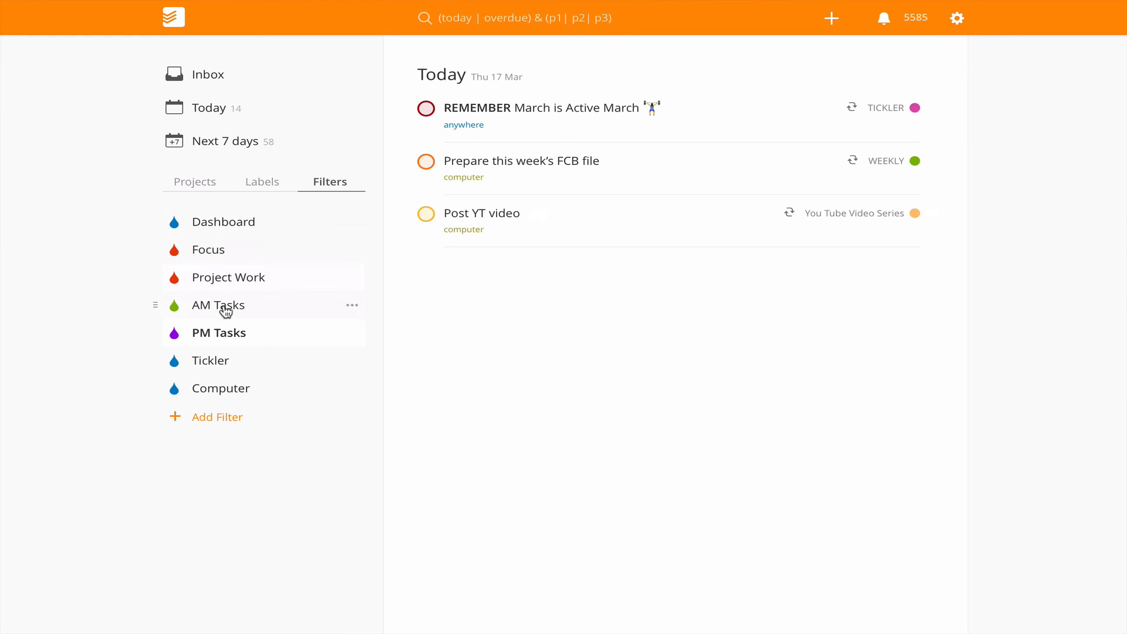
# Show the Focus filter with only the p1 task 'REMEMBER March is Active March'
pyautogui.click(217, 304)
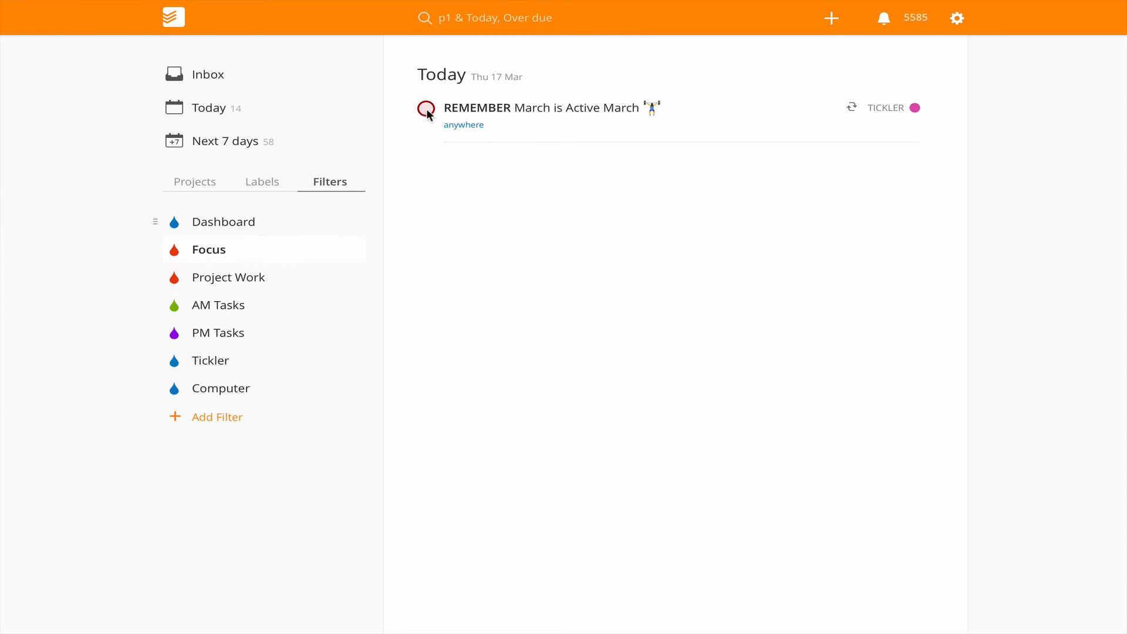
pyautogui.moveTo(612, 195)
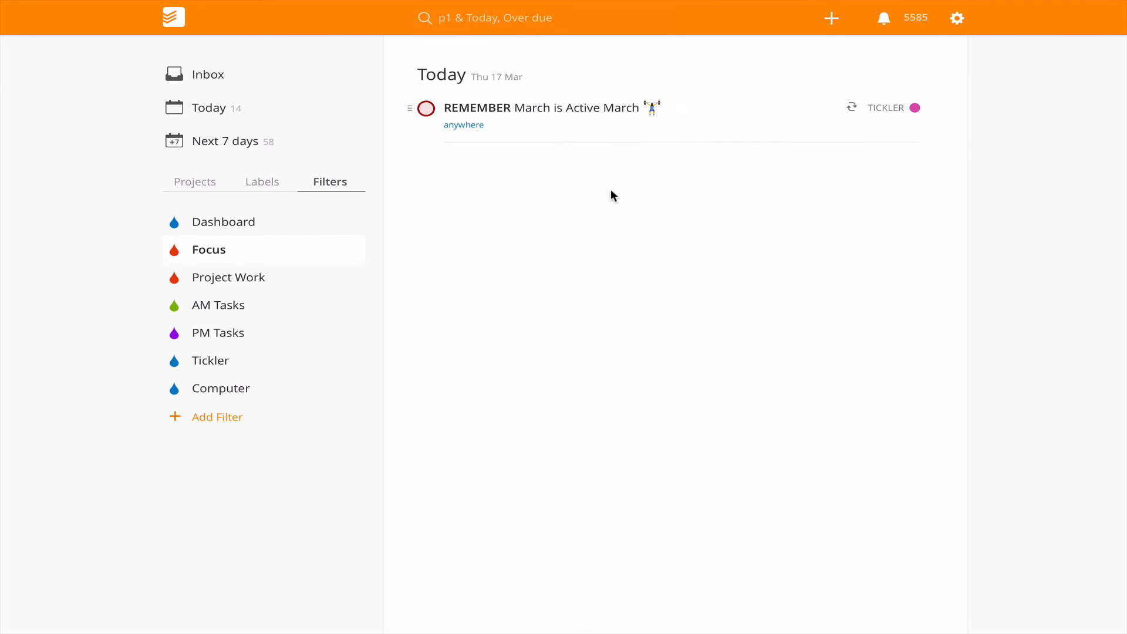
pyautogui.moveTo(216, 332)
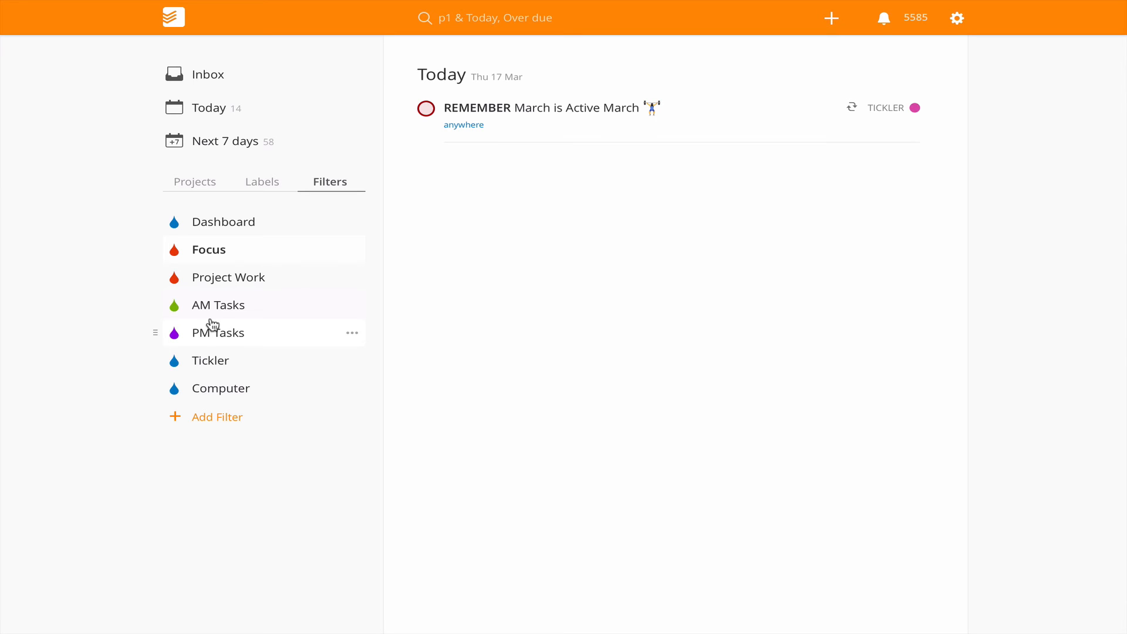
pyautogui.moveTo(419, 375)
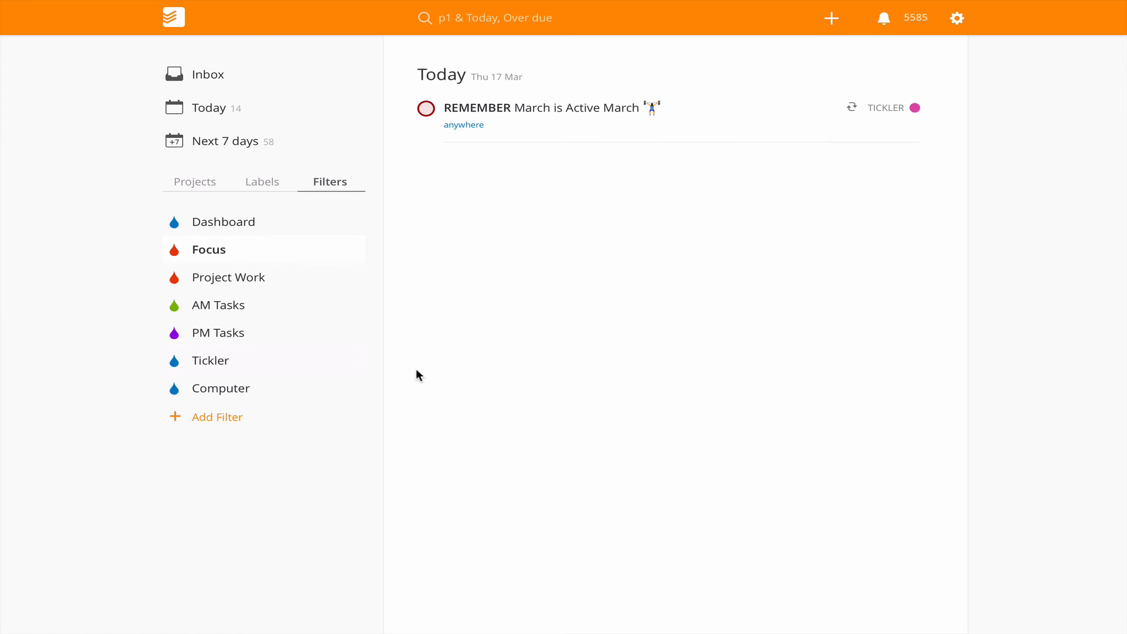